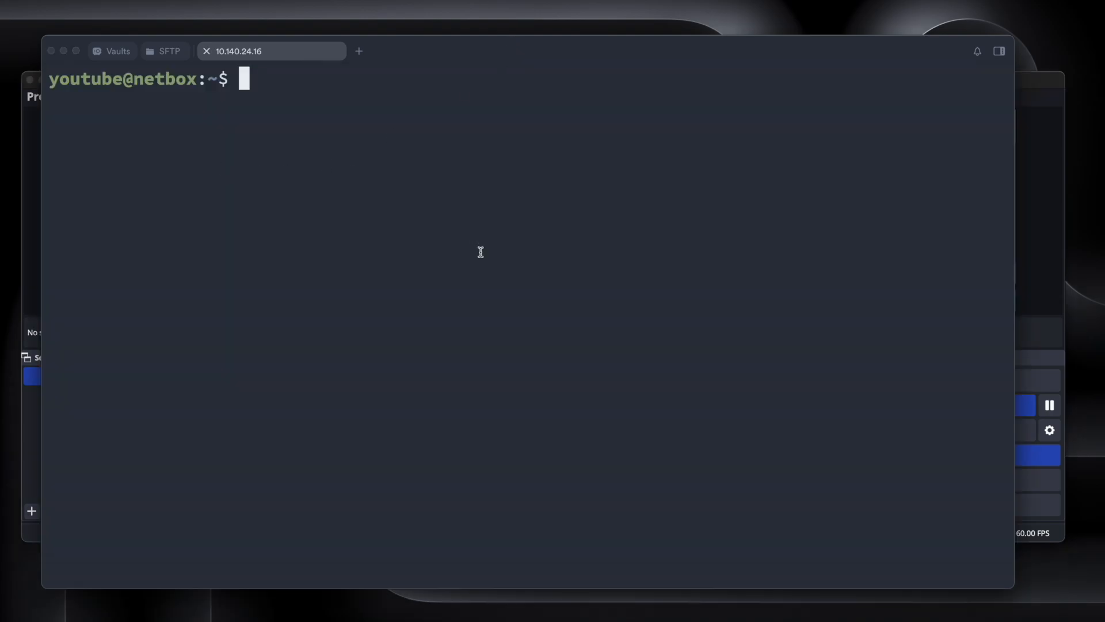
# - Run 'sudo apt update -y && sudo apt upgrade -y' to refresh and upgrade the server's packages
pyautogui.write('sudo apt u')
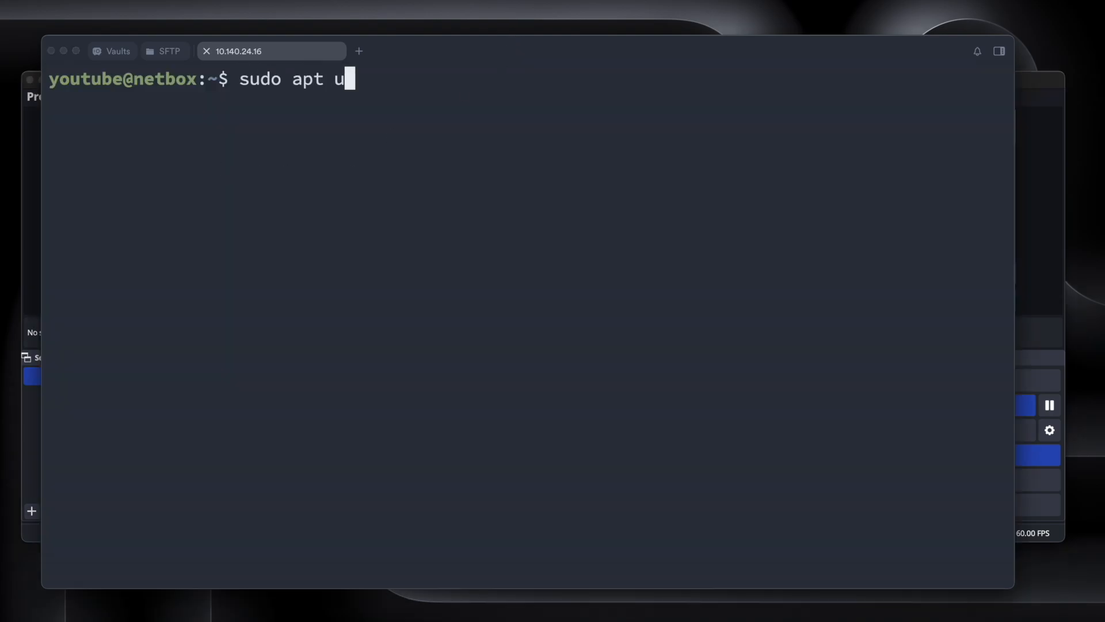
pyautogui.write('pdate -y && sudo apt upgrade y-')
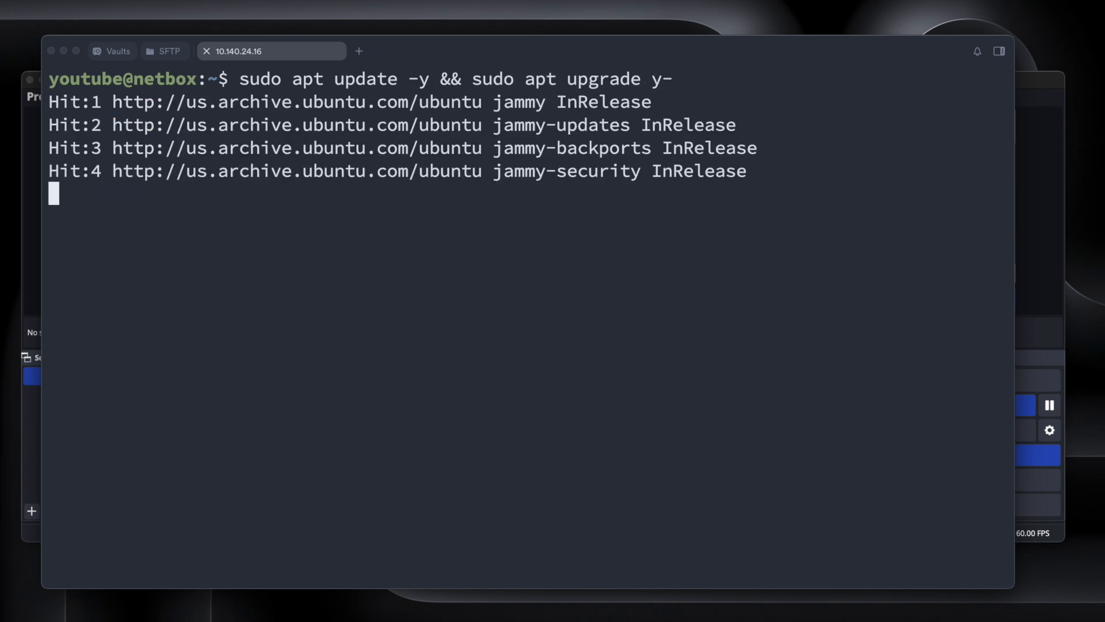
pyautogui.press('Return')
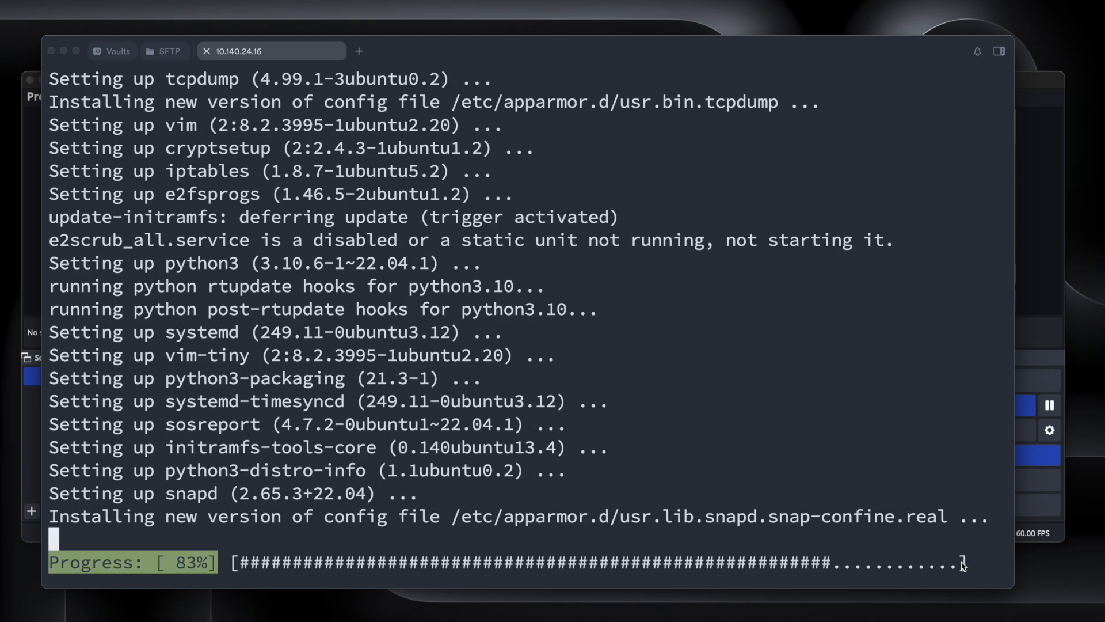
# - Duplicate the SSH session into a new tab and clear its screen
pyautogui.rightClick(265, 52)
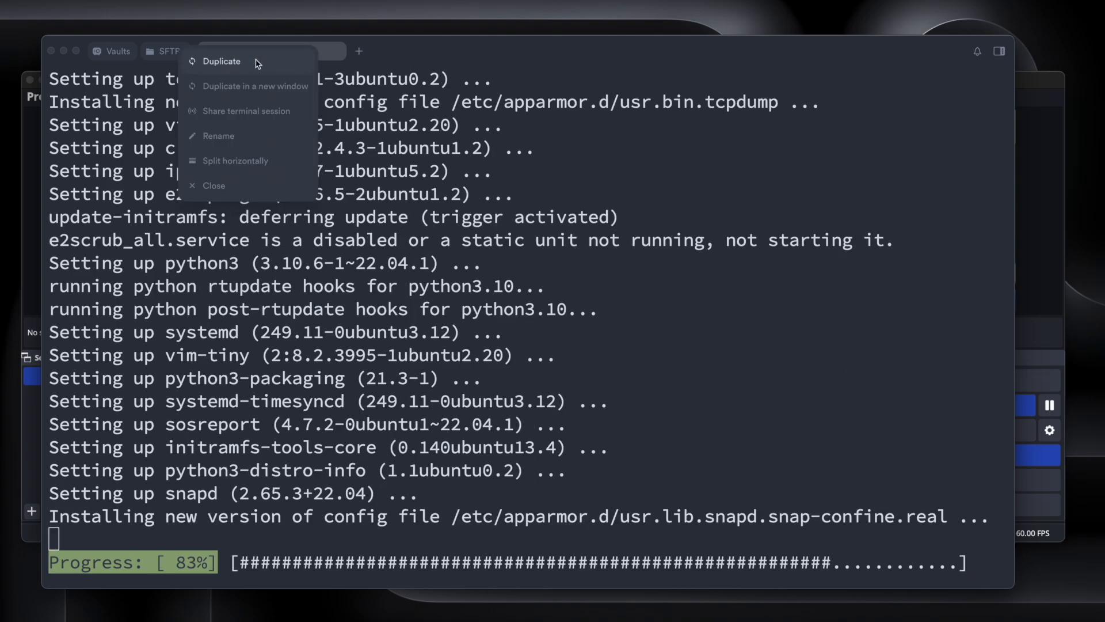
pyautogui.click(221, 61)
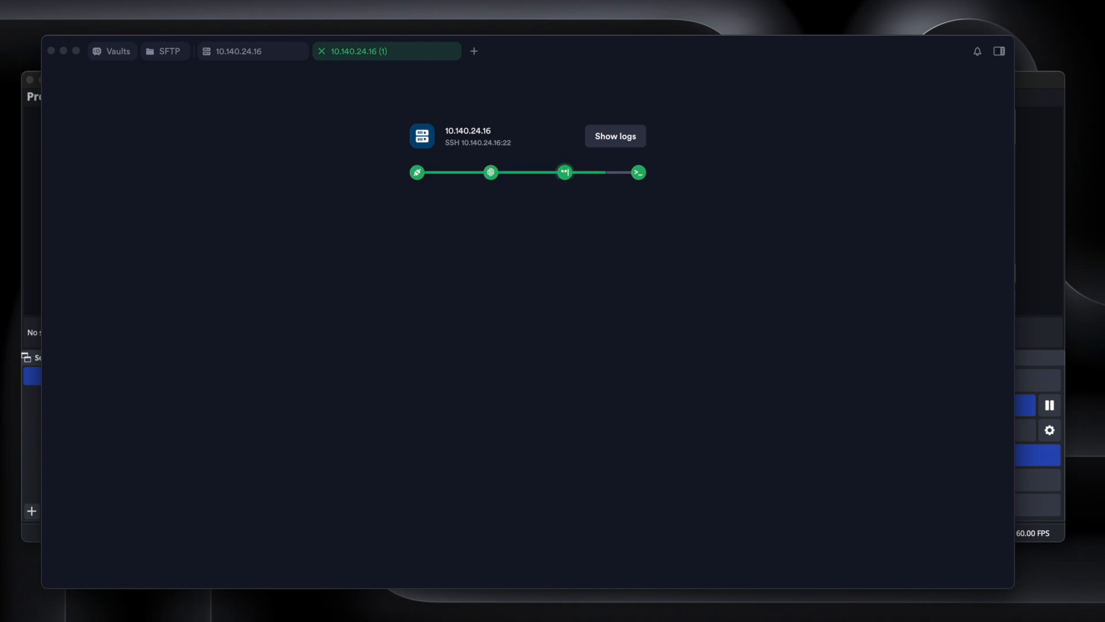
pyautogui.write('clee')
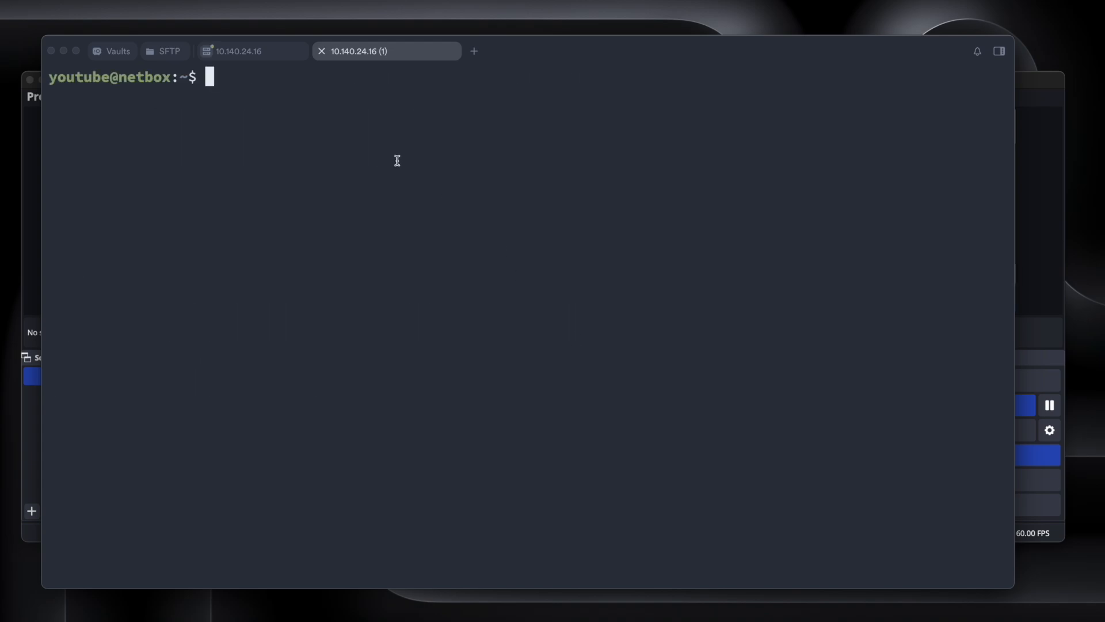
# - Clone the release branch of netbox-community/netbox-docker from GitHub and change into netbox-docker/
pyautogui.write('git clone')
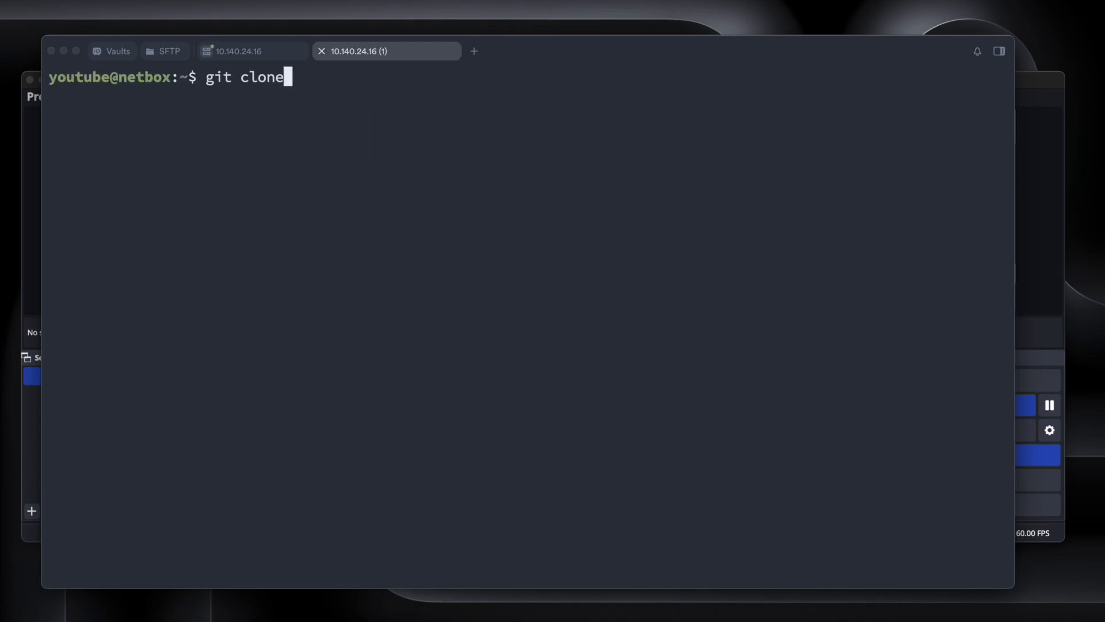
pyautogui.write('-b')
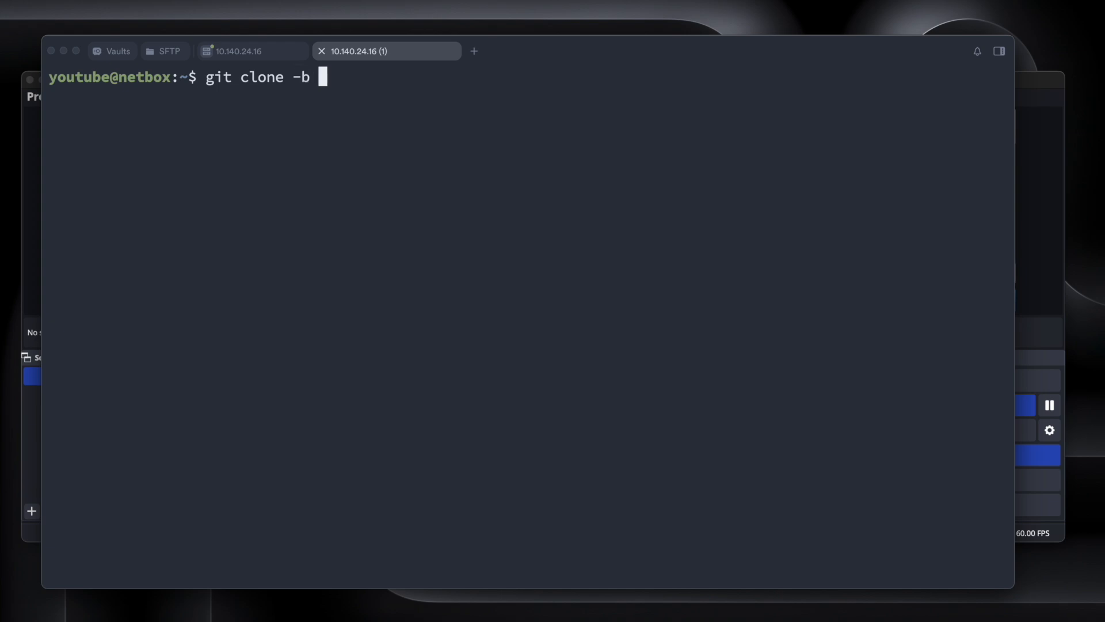
pyautogui.write('release https:')
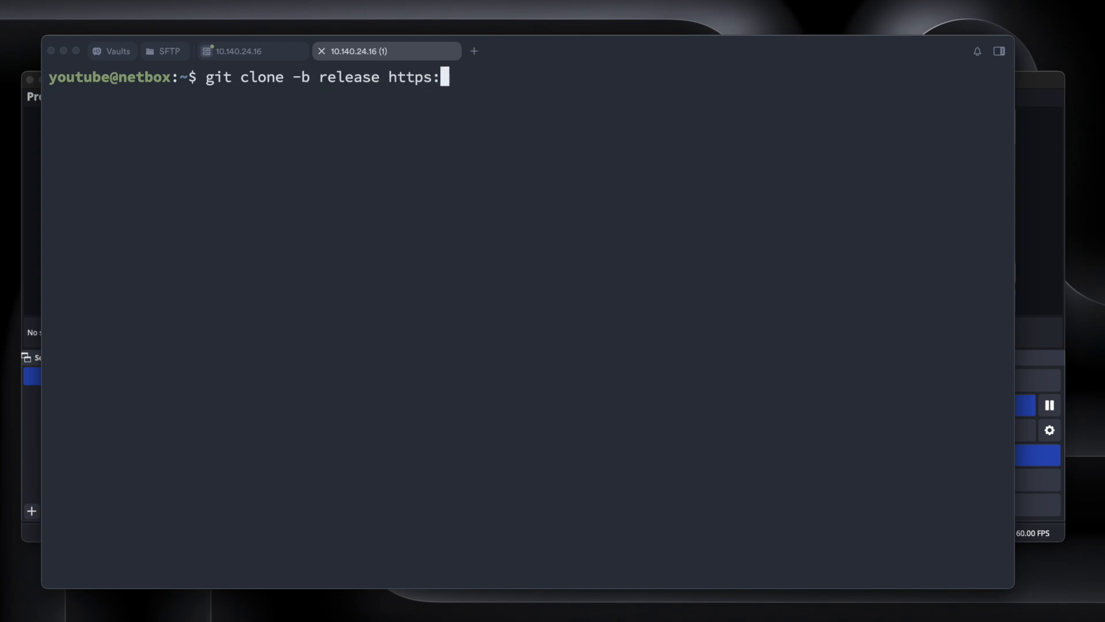
pyautogui.write('//github.com/')
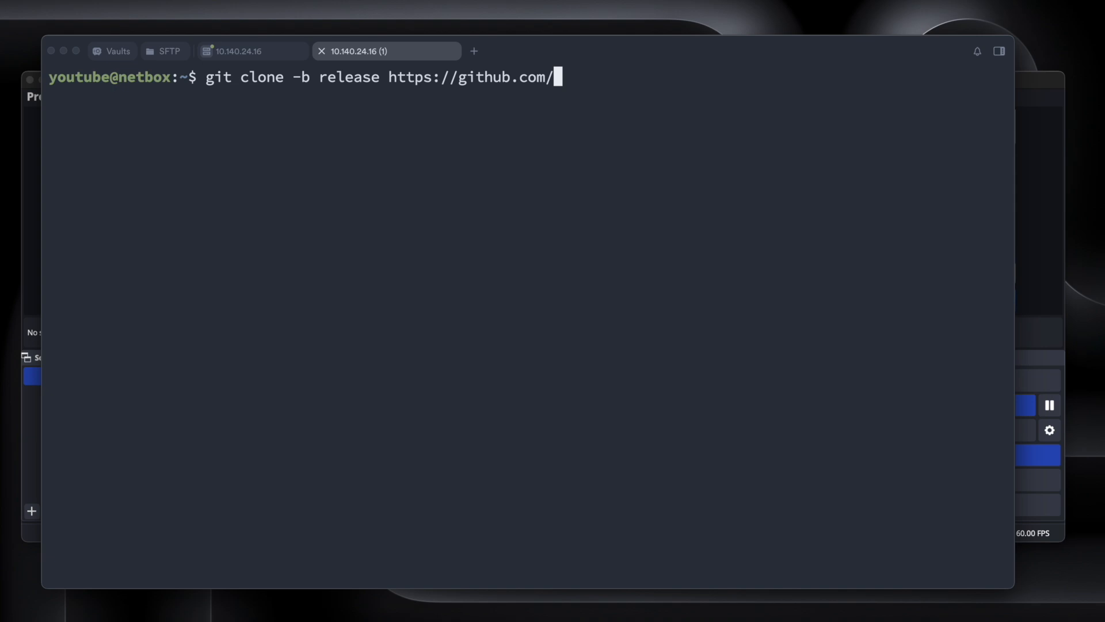
pyautogui.write('netbox-commuimty/')
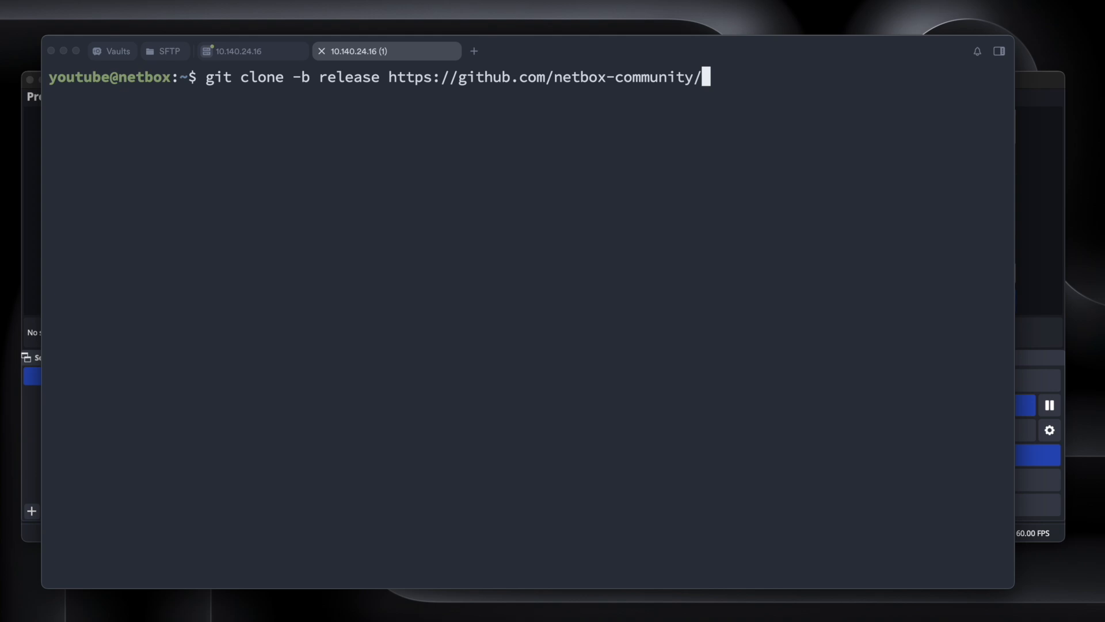
pyautogui.write('netbox-docker.')
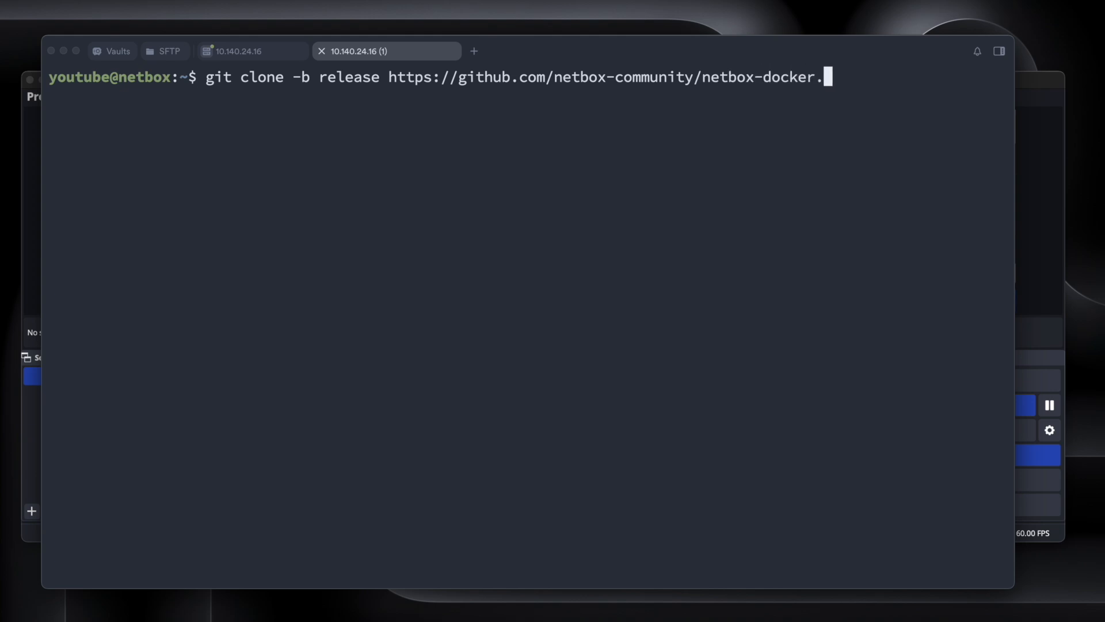
pyautogui.press('Enter')
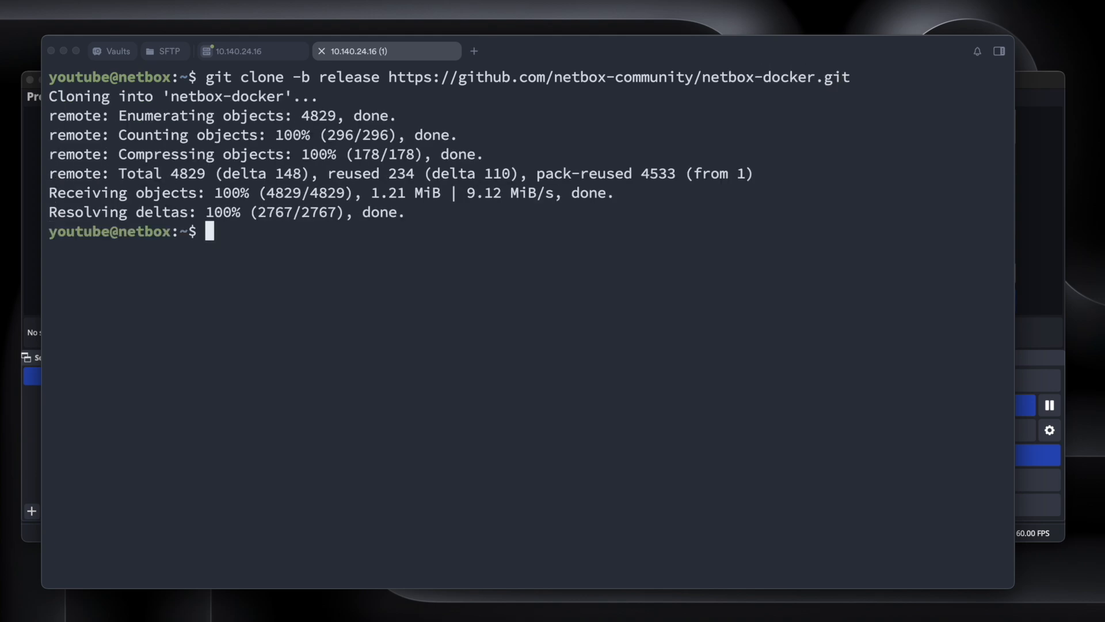
pyautogui.write('cd netbox-docker/')
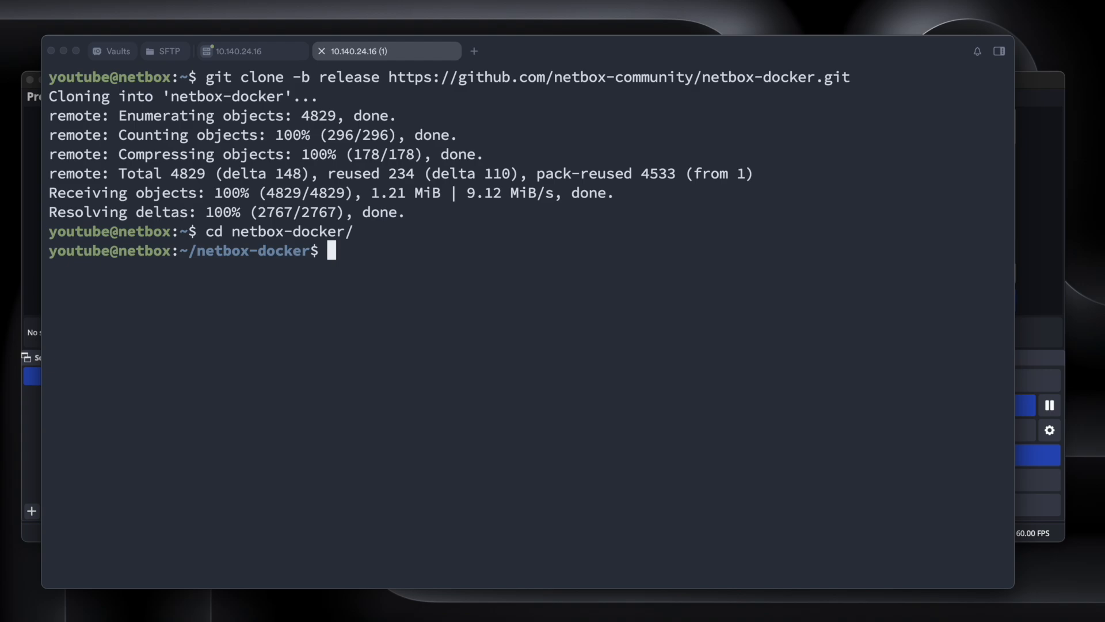
# - Write docker-compose.override.yml in nano with netbox ports '- 8000:8080', then save and exit
pyautogui.write('nano docker')
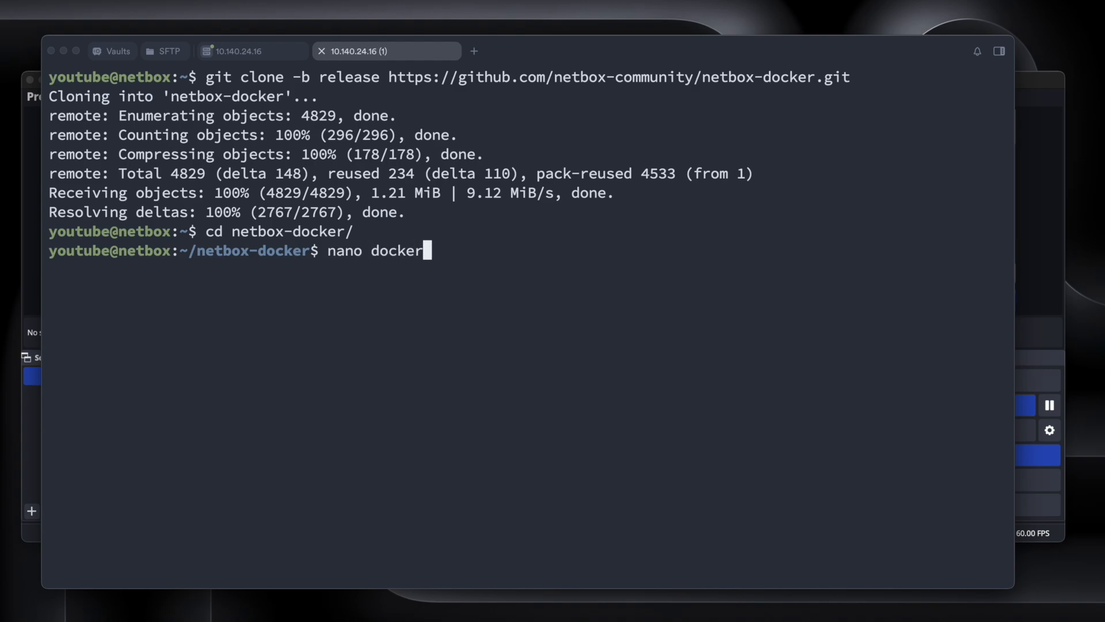
pyautogui.write('-compose.overri')
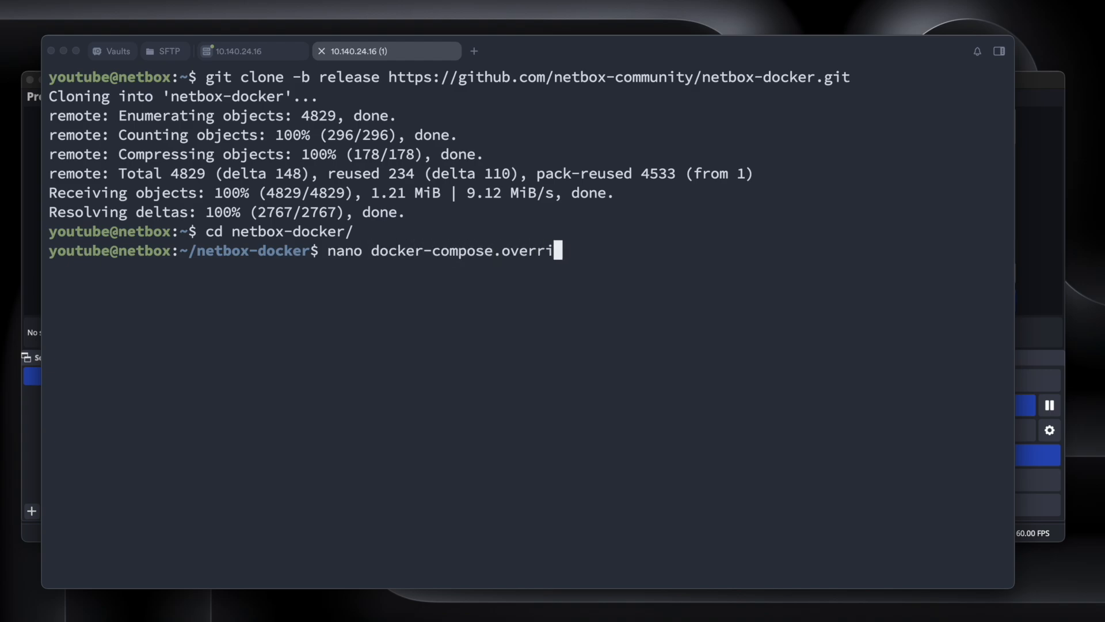
pyautogui.write('de.yml')
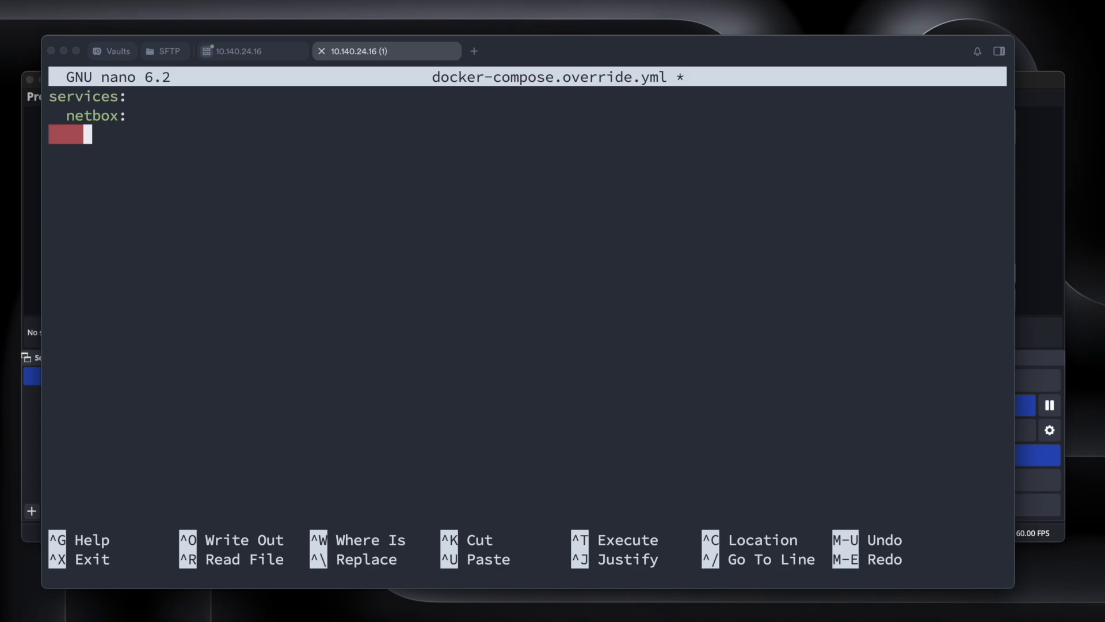
pyautogui.write('ports:')
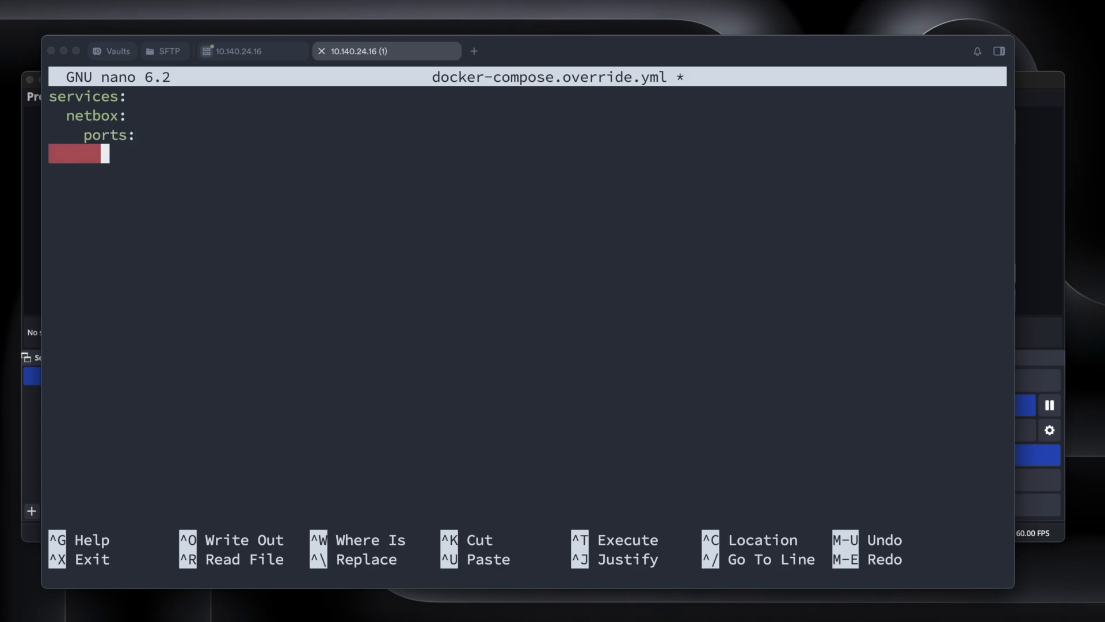
pyautogui.write('- 8')
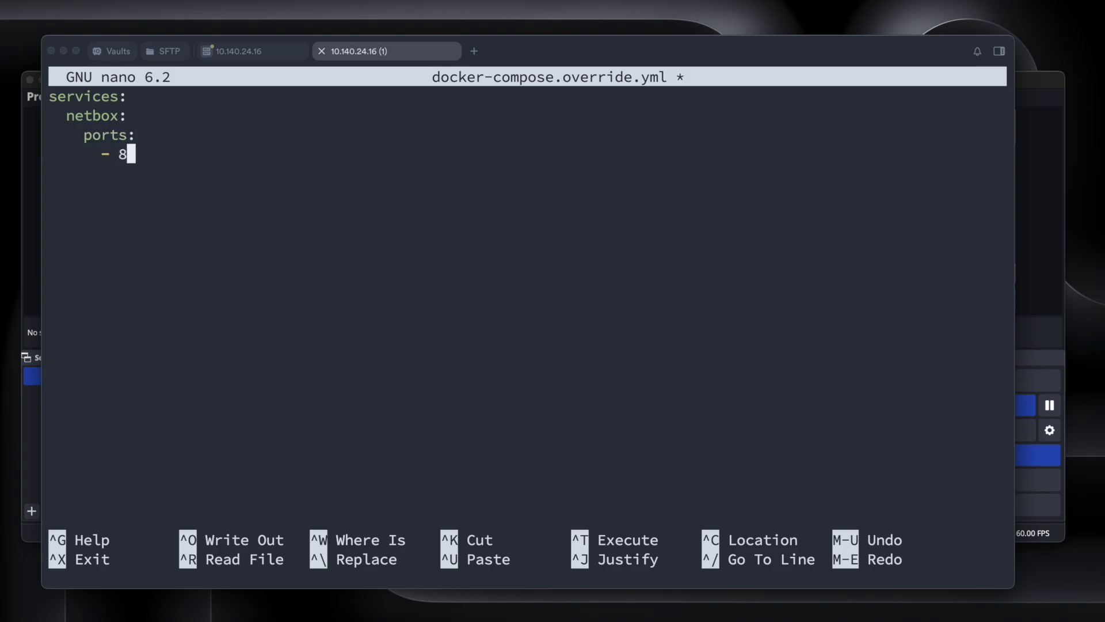
pyautogui.write('000:000')
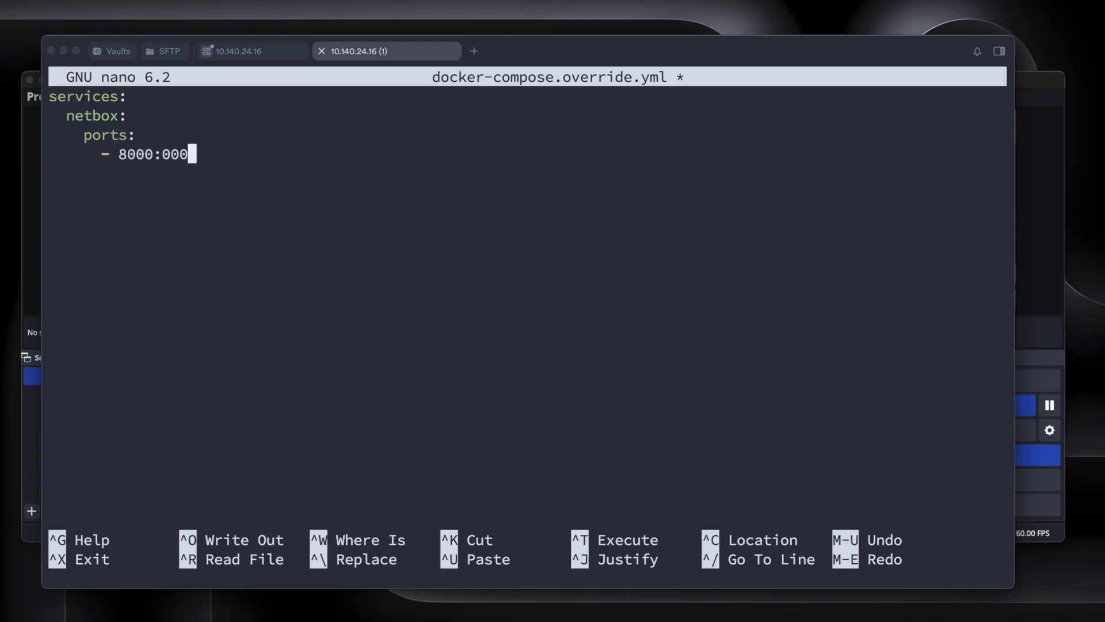
pyautogui.write('808')
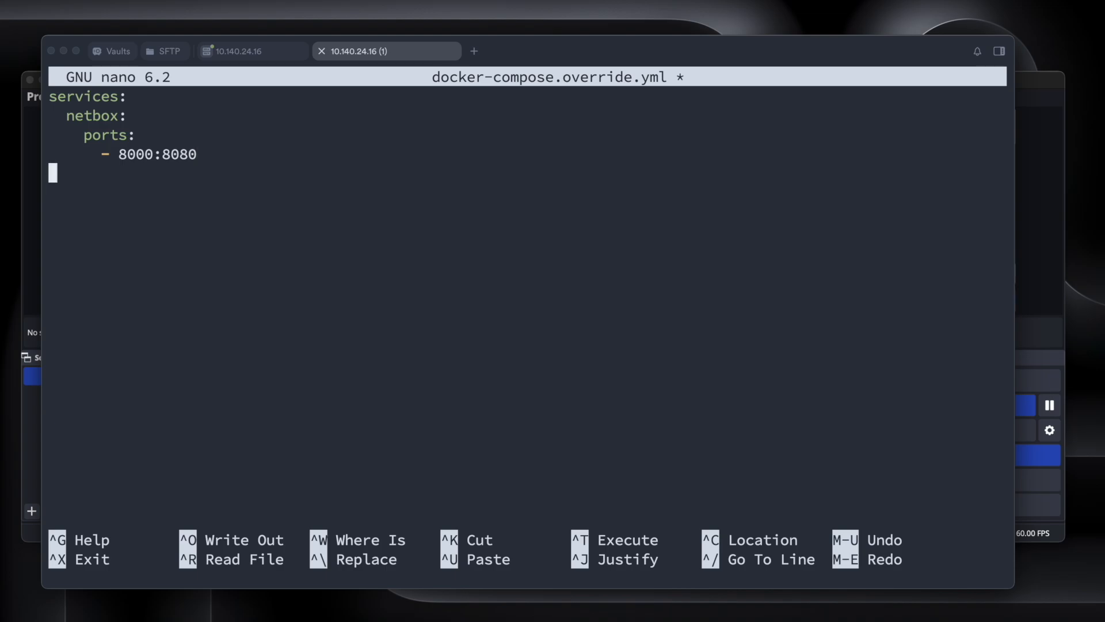
pyautogui.press('ctrl+x')
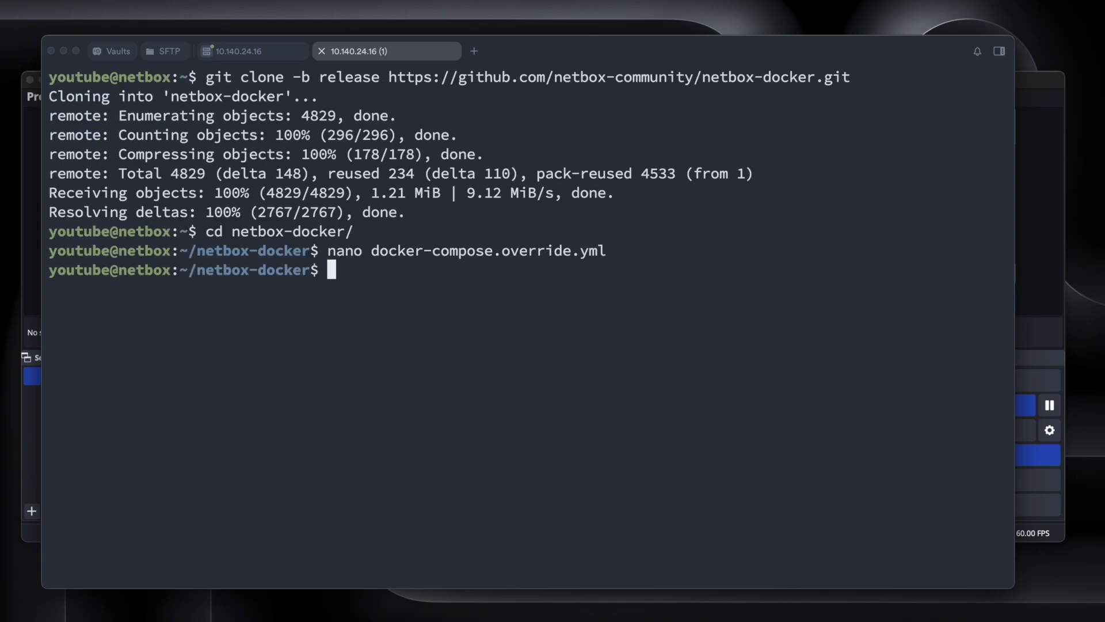
# - Back in the first session, run 'sudo apt install docker.io docker-compose'
pyautogui.write('d')
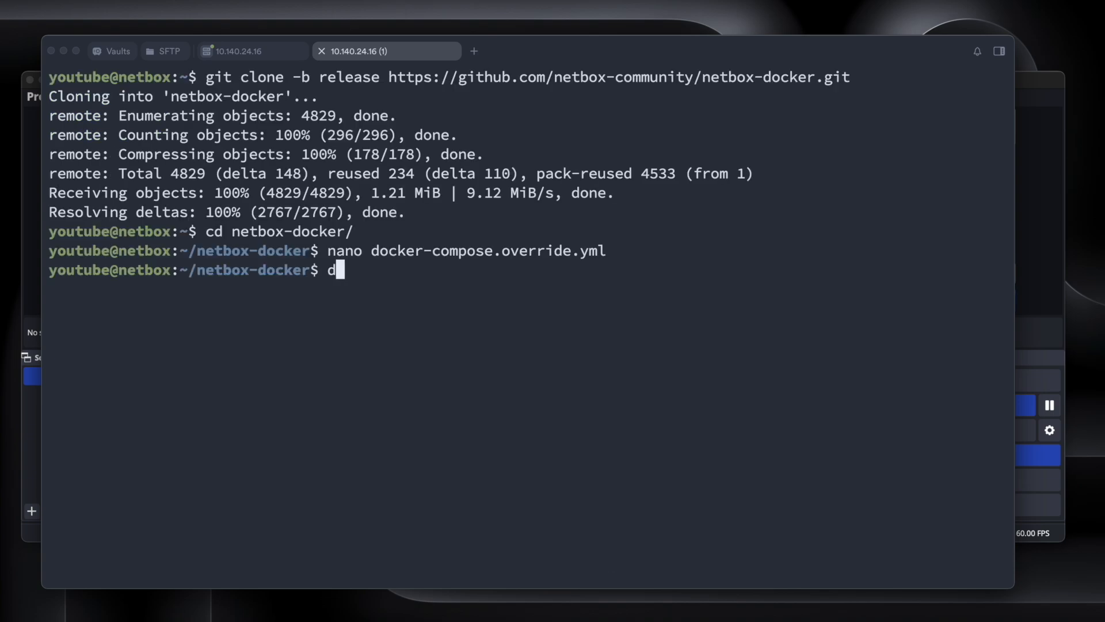
pyautogui.press('Backspace')
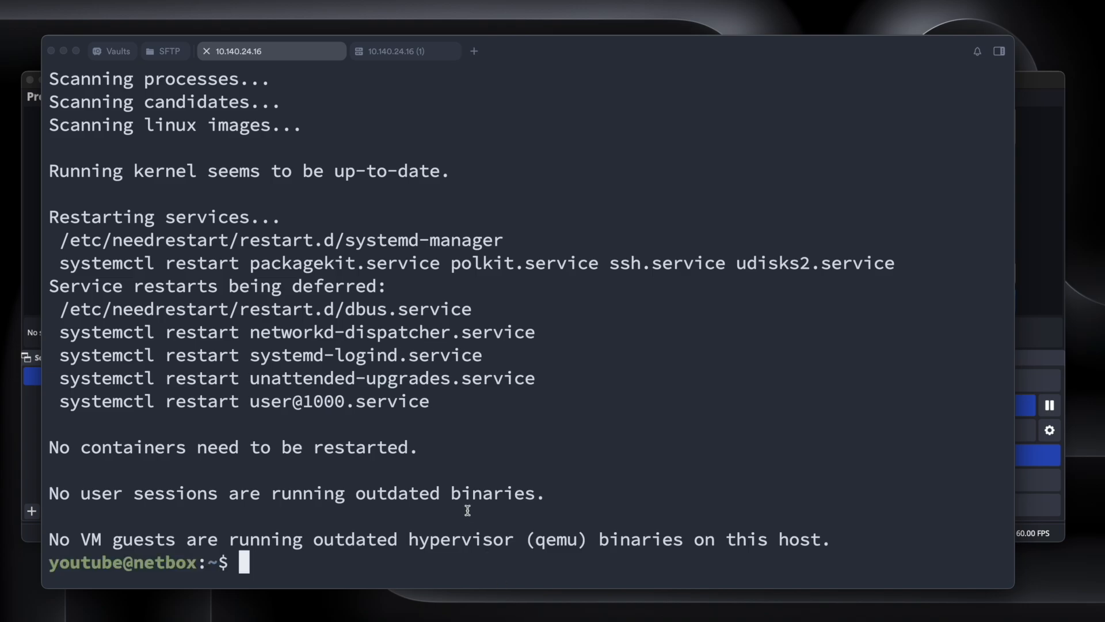
pyautogui.write('sudo apt')
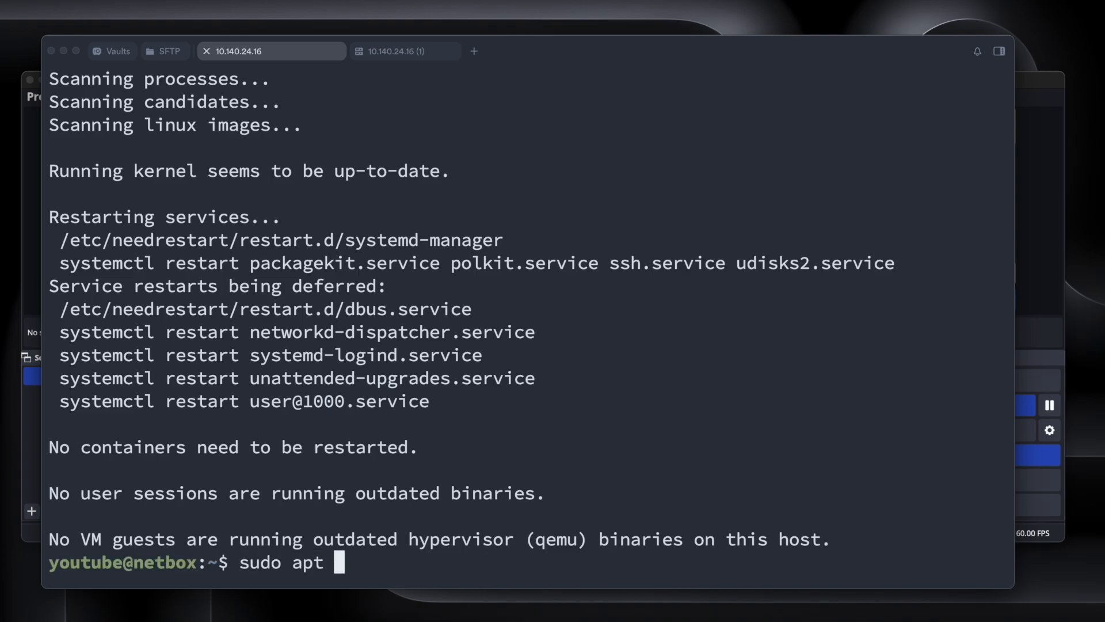
pyautogui.write('install docker.io')
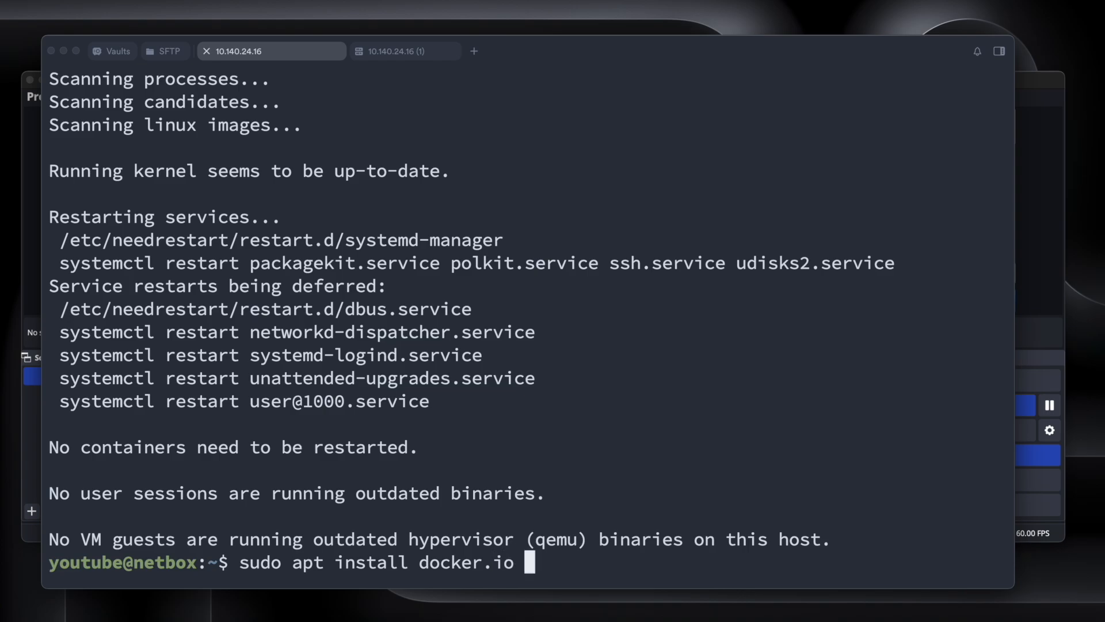
pyautogui.write('docker-compose')
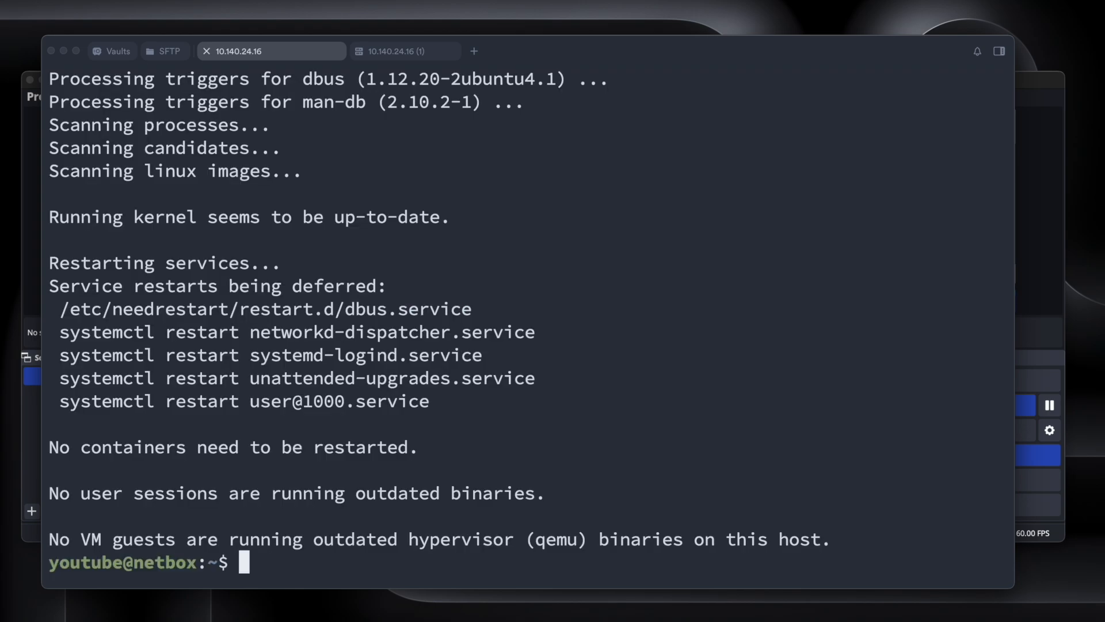
# - Run 'sudo usermod -aG docker youtube' to add the user to the docker group
pyautogui.write('sudo usermod')
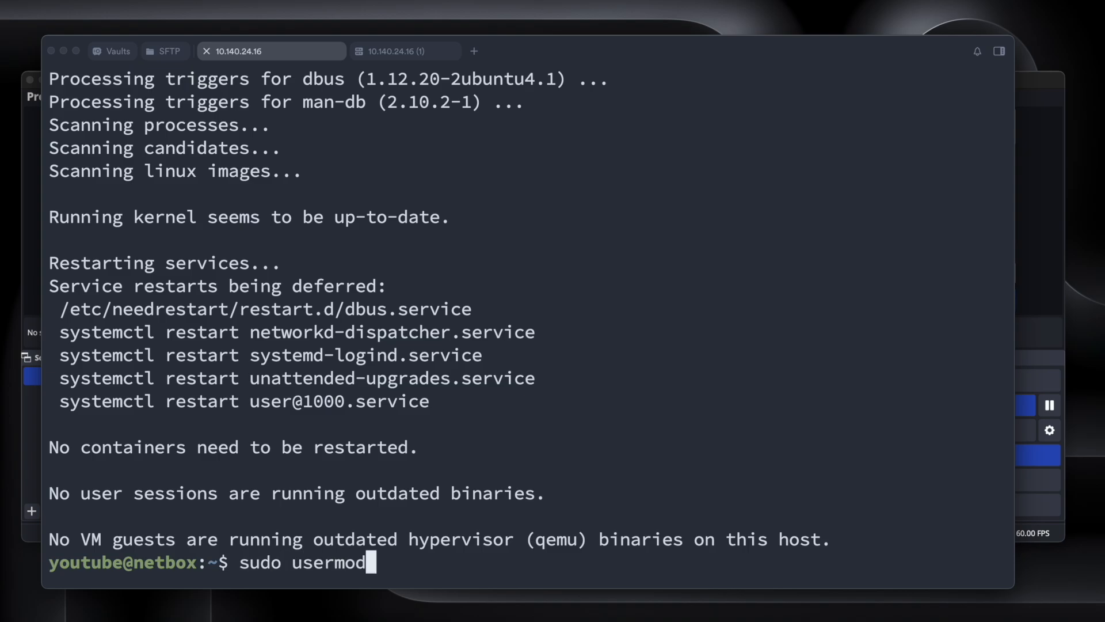
pyautogui.write('-aG')
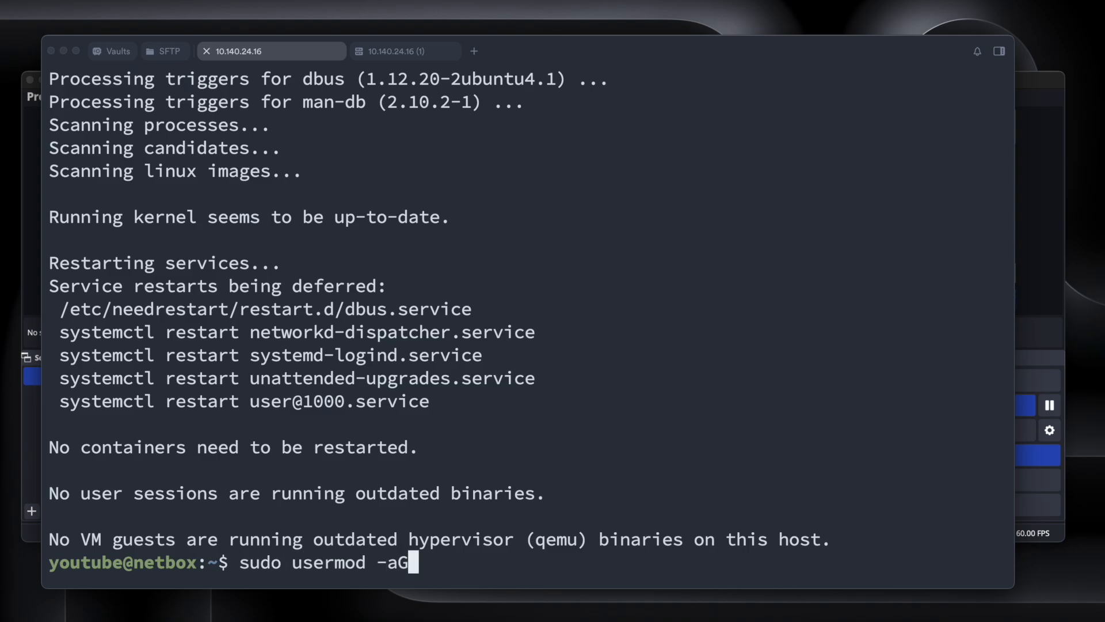
pyautogui.write('doc')
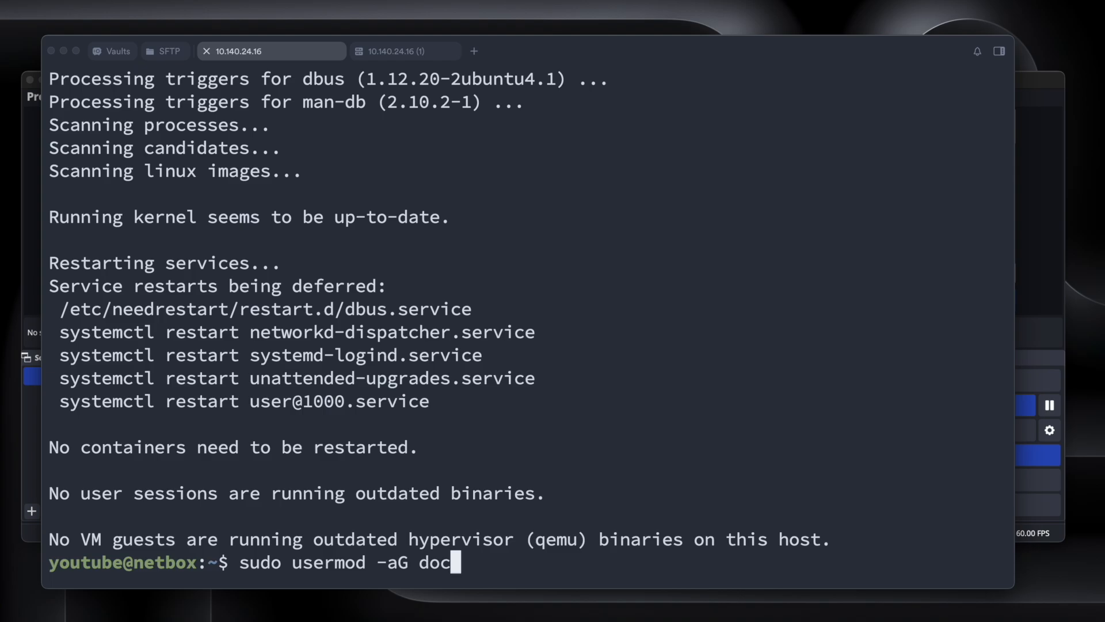
pyautogui.write('ker')
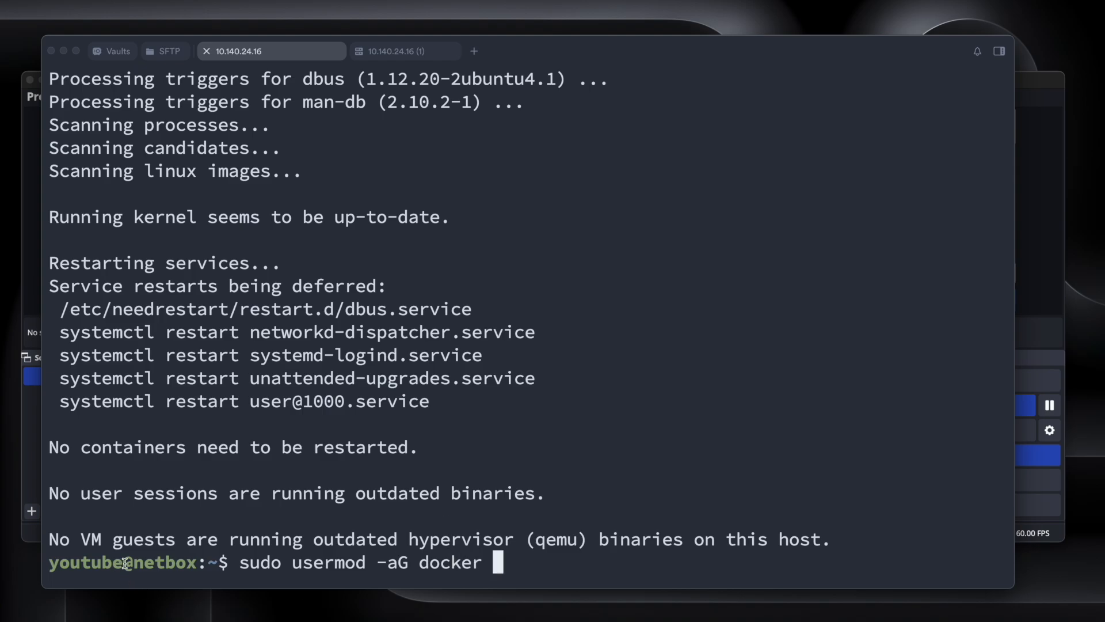
pyautogui.write('youtube')
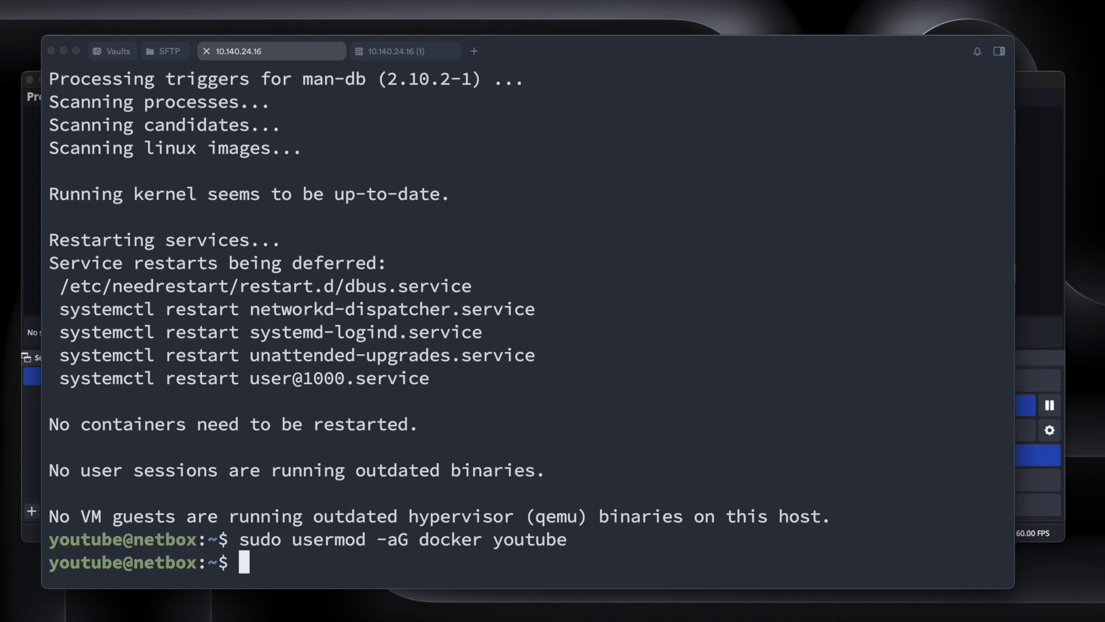
# - Connect a new tab to 10.140.24.16, trusting the fingerprint and submitting the password
pyautogui.click(390, 51)
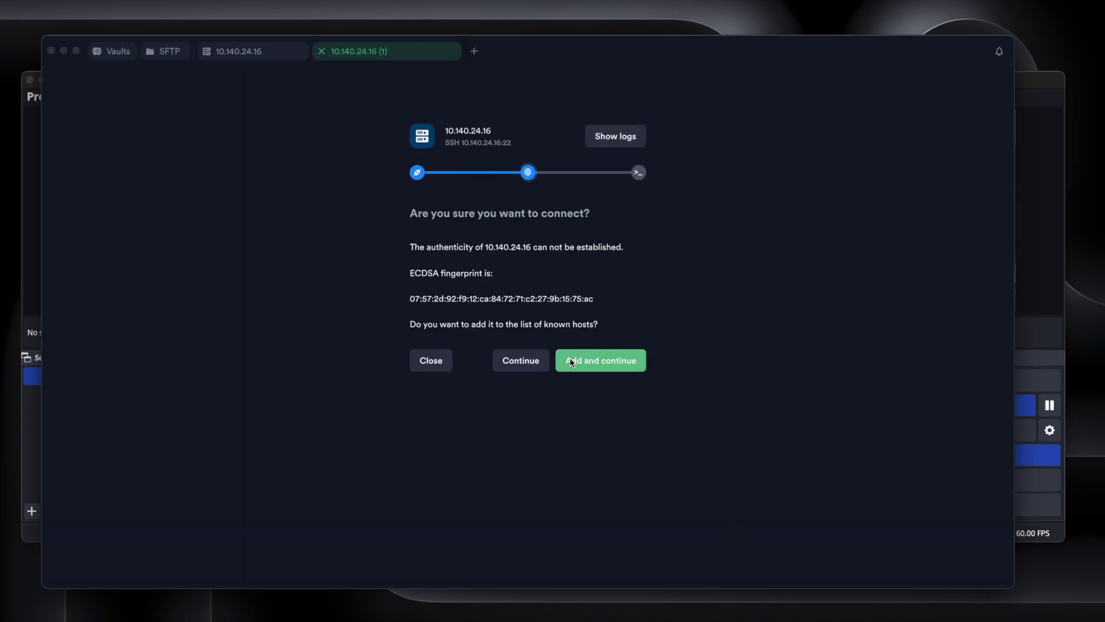
pyautogui.click(601, 360)
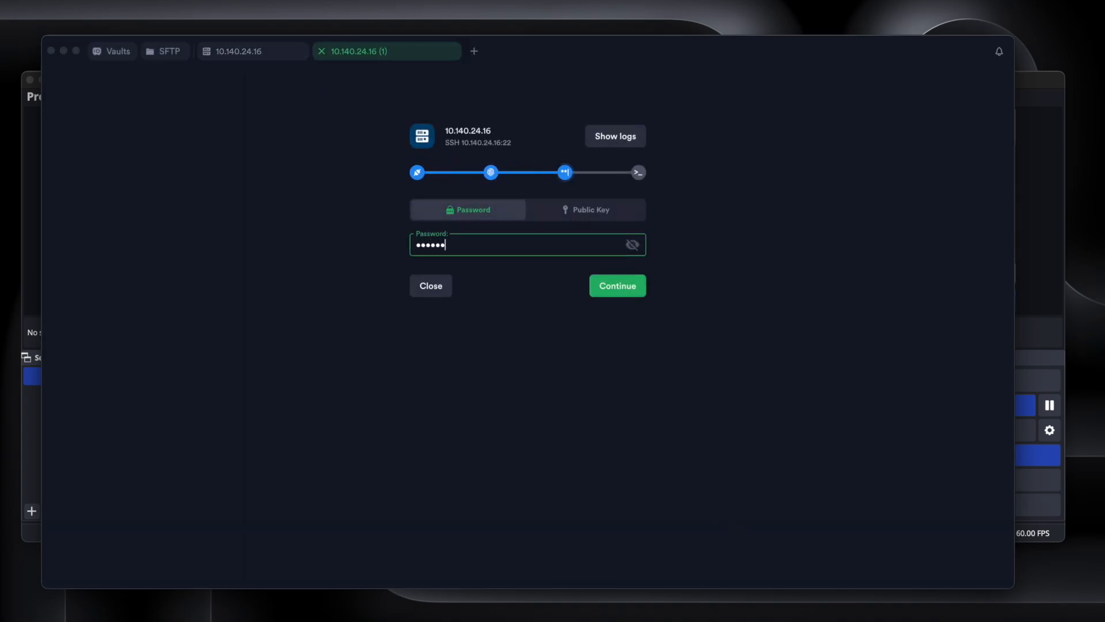
pyautogui.click(617, 286)
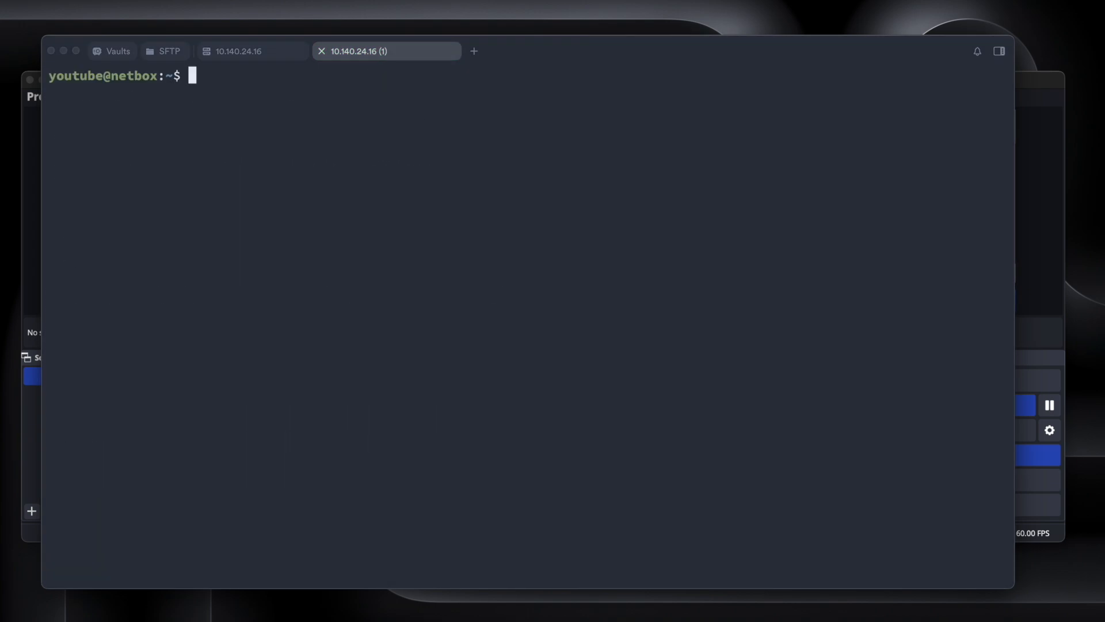
# - From netbox-docker/, pull all NetBox images with 'sudo docker-compose pull' after trying 'docker compose pull'
pyautogui.write('cd netbox-docker/')
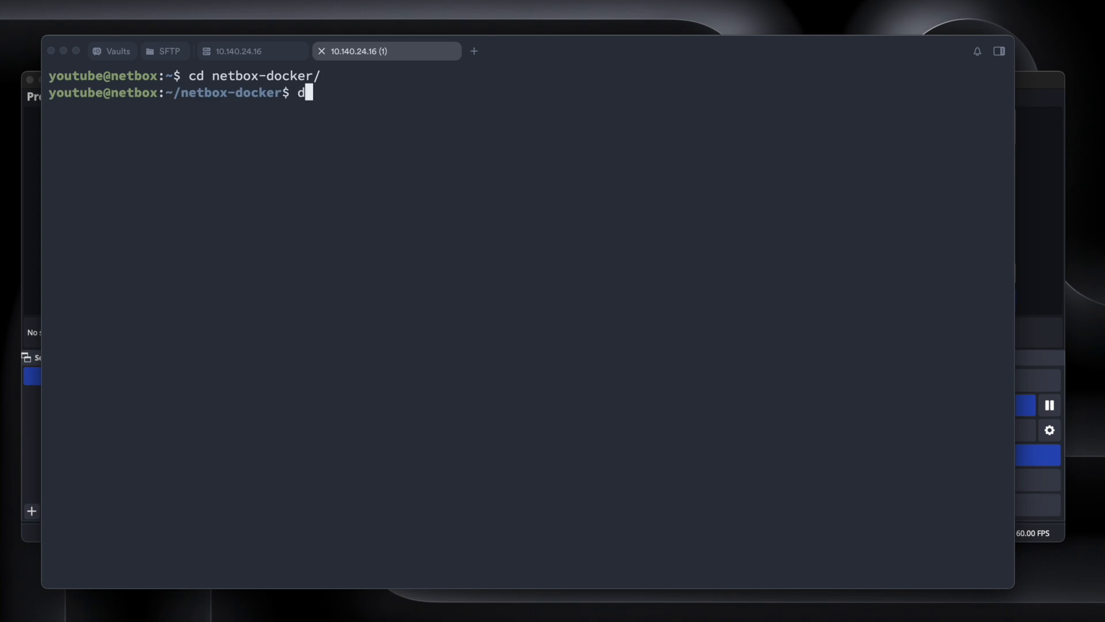
pyautogui.write('sudo dock')
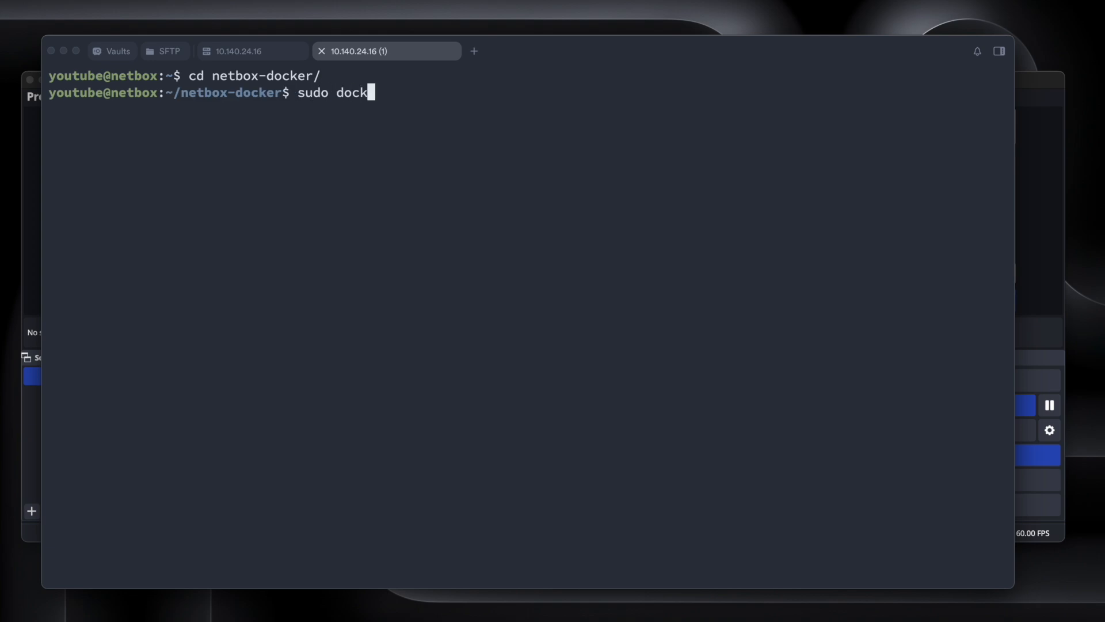
pyautogui.press('Enter')
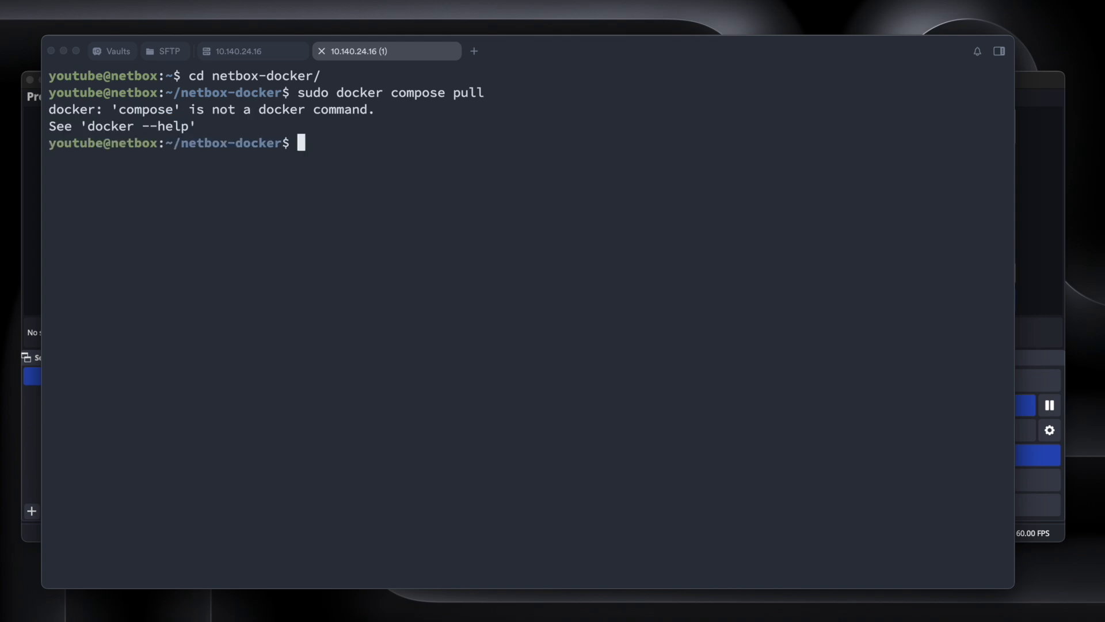
pyautogui.write('sudo docker compose pull')
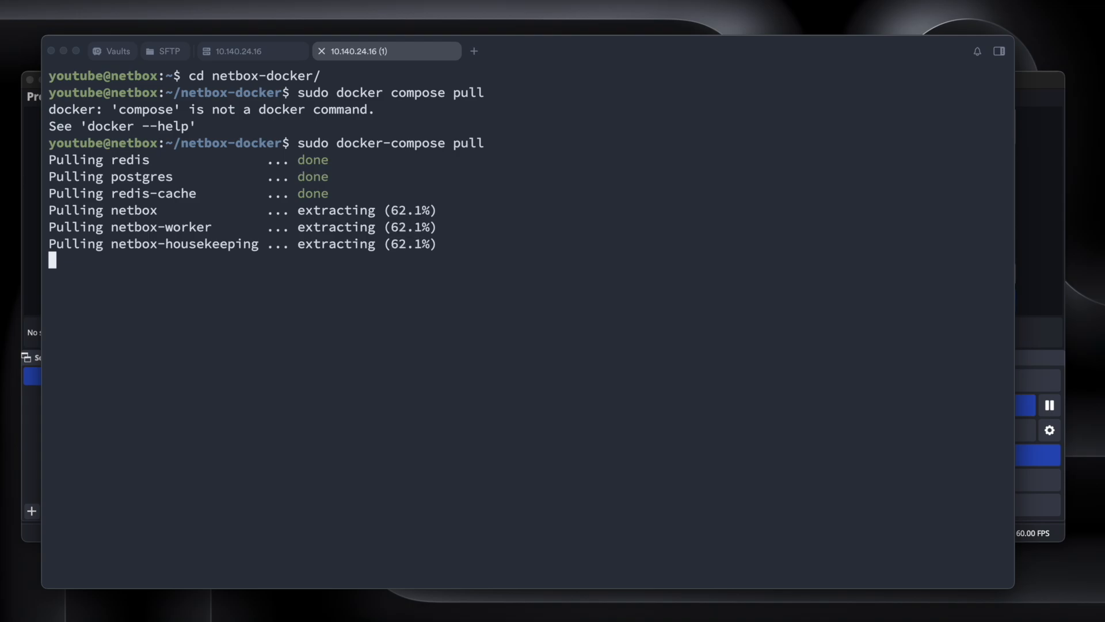
pyautogui.write('sudo dock')
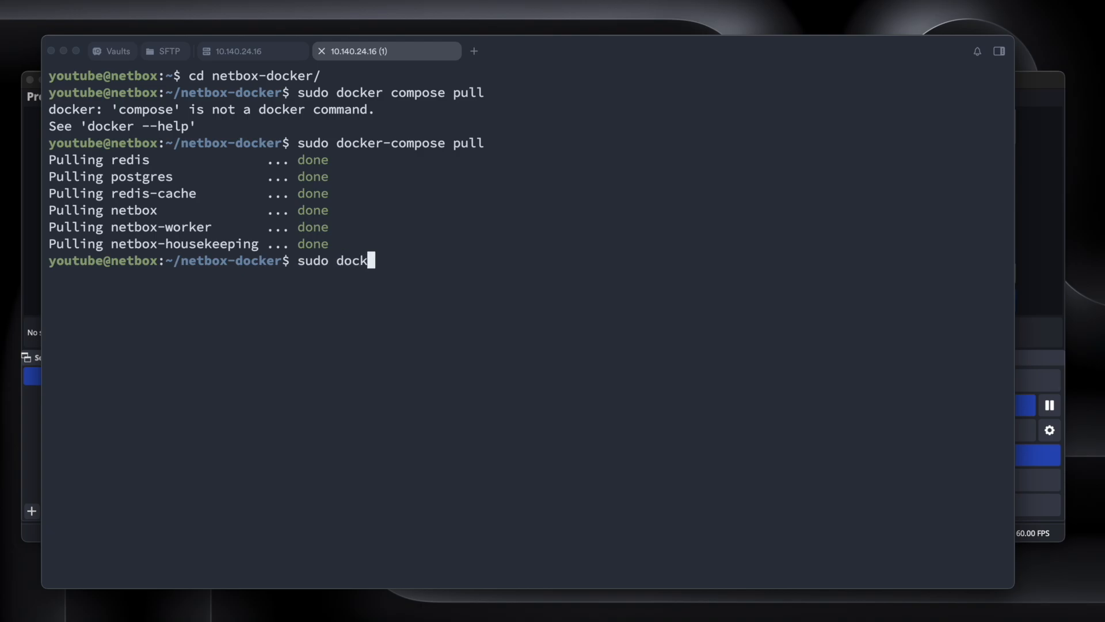
# - Start the stack with 'sudo docker-compose up -d --force-recreate' and select the created-volume lines
pyautogui.write('er-compose')
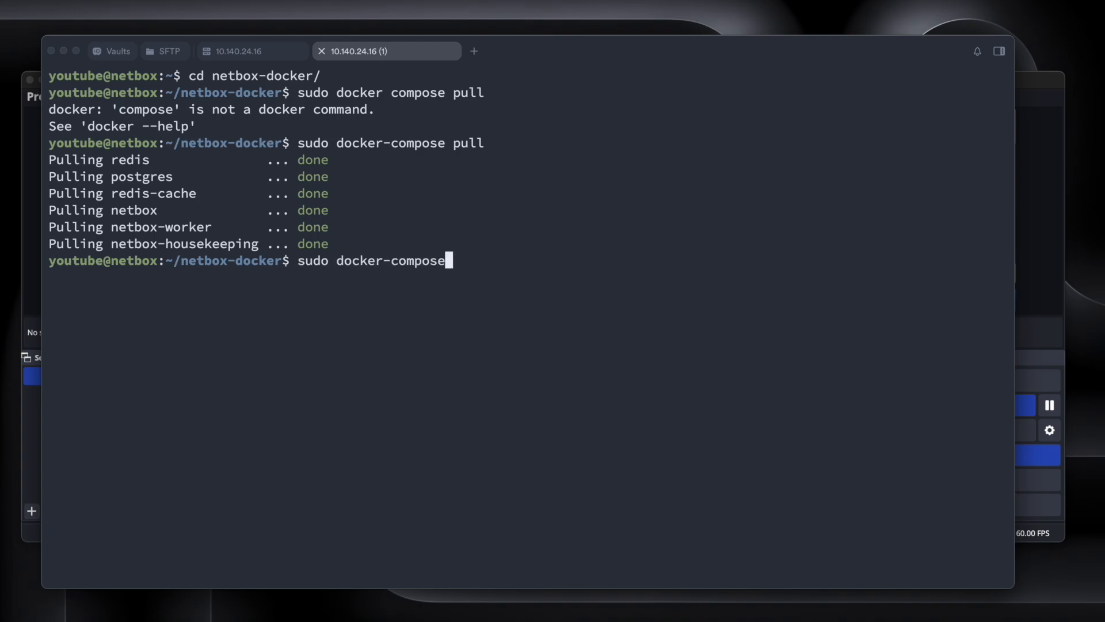
pyautogui.write('up')
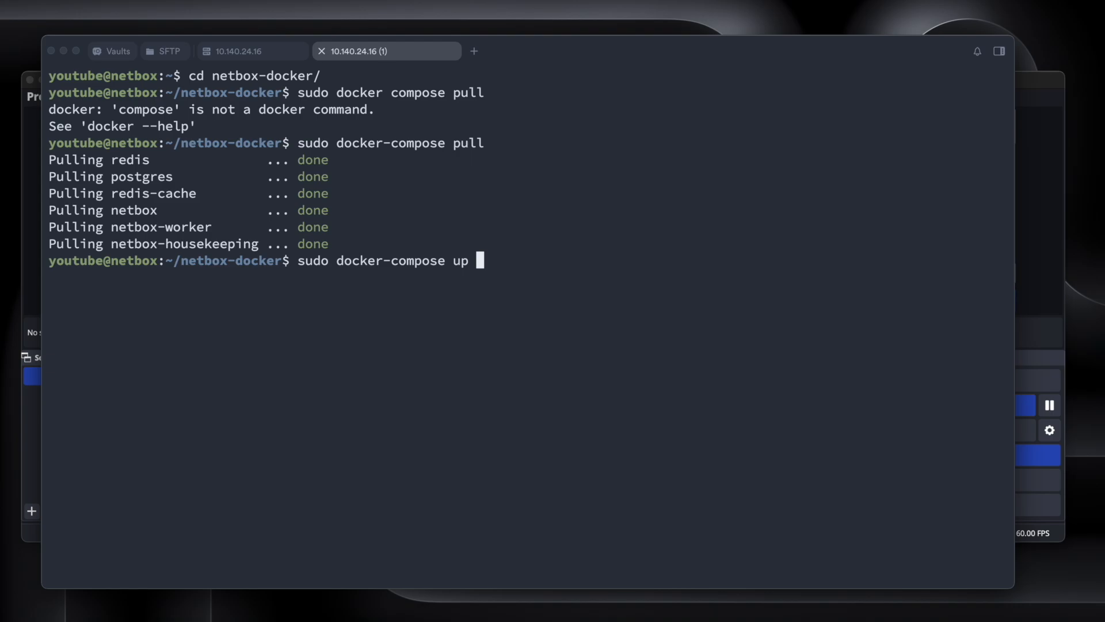
pyautogui.write('-d')
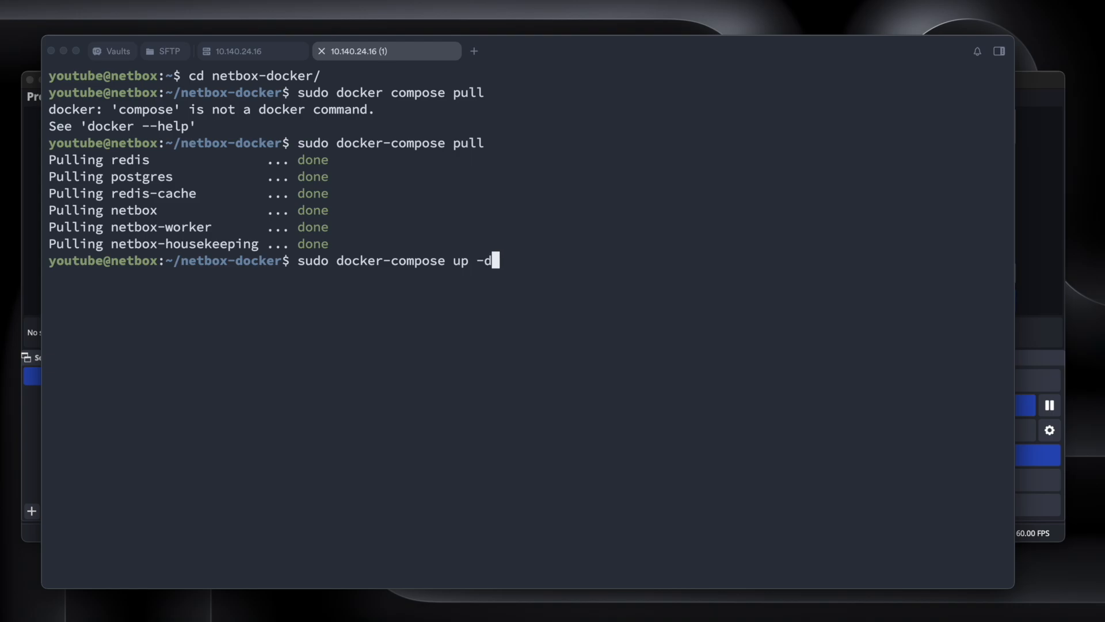
pyautogui.write('--force-re')
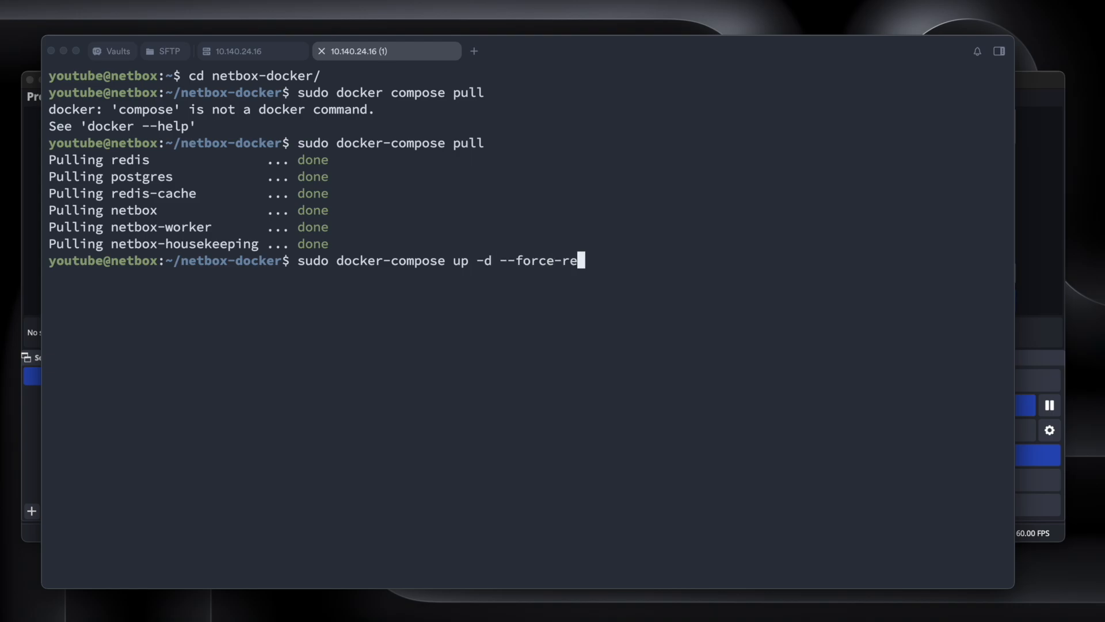
pyautogui.press('Enter')
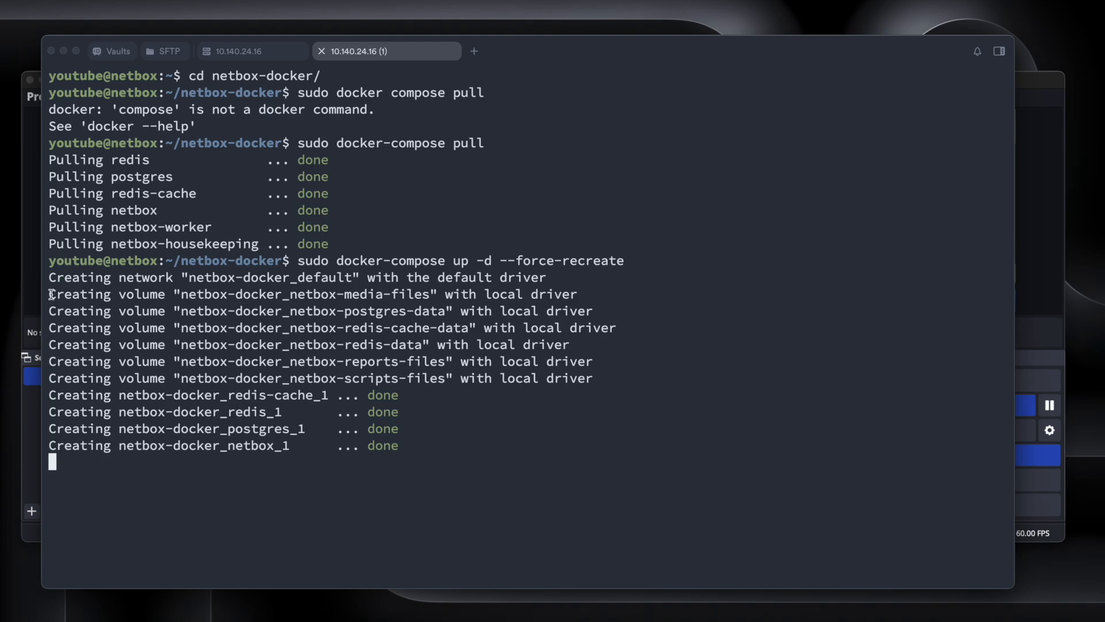
pyautogui.moveTo(51, 288); pyautogui.dragTo(647, 375)
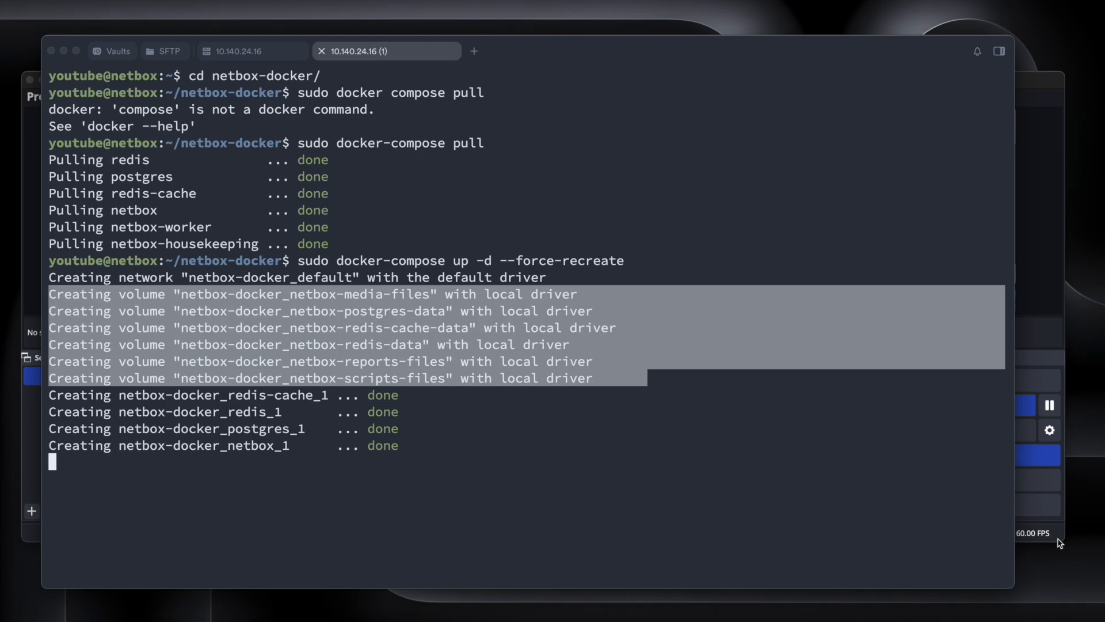
pyautogui.moveTo(51, 404)
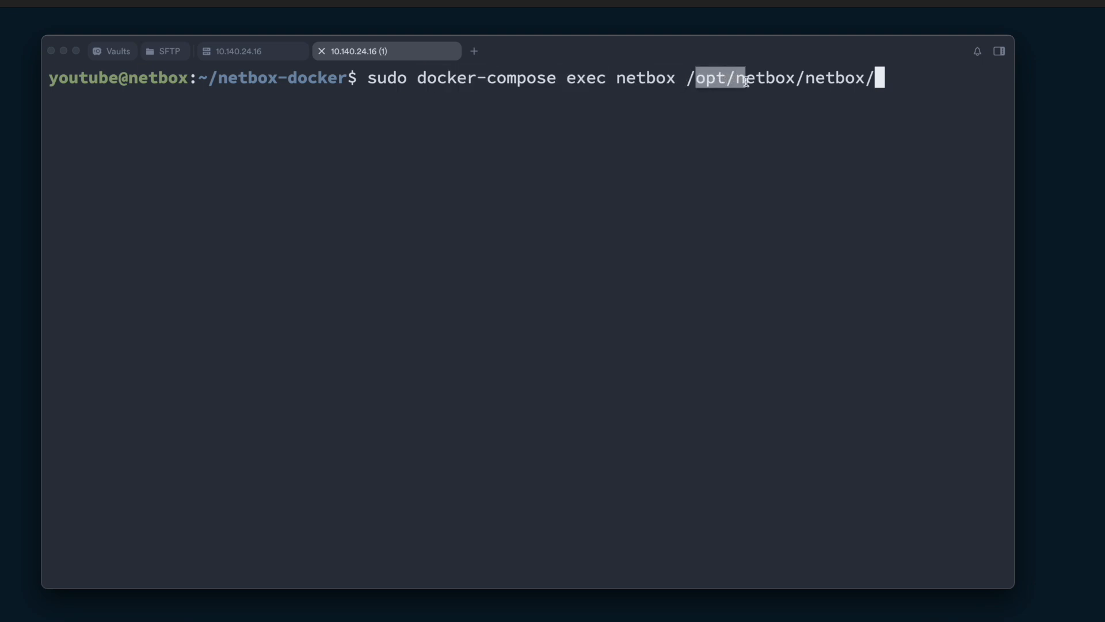
pyautogui.write('man')
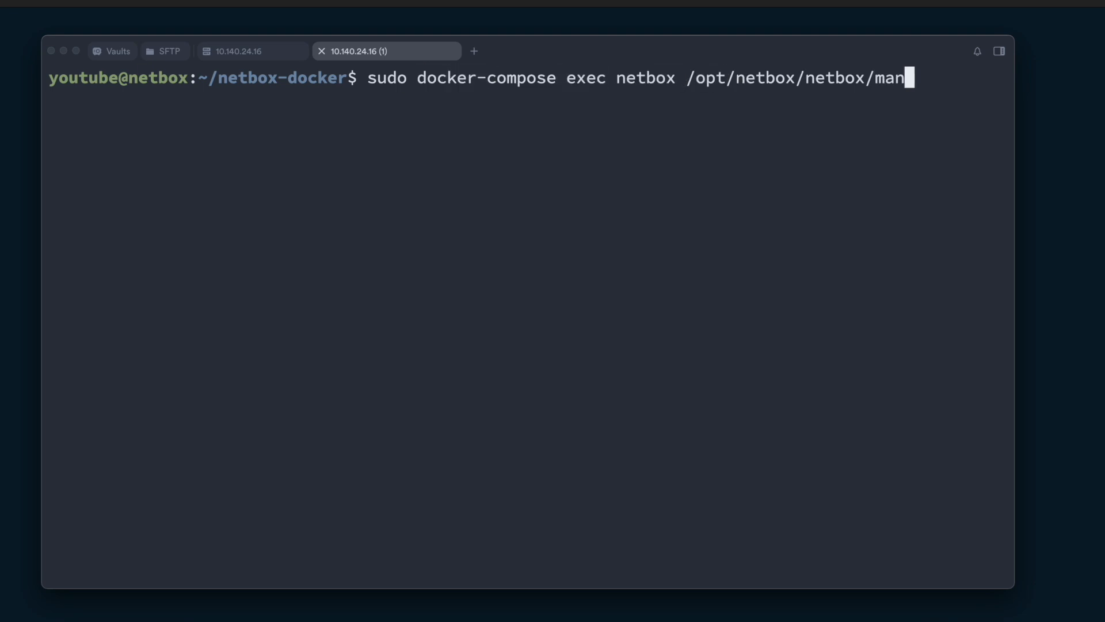
pyautogui.write('age.py')
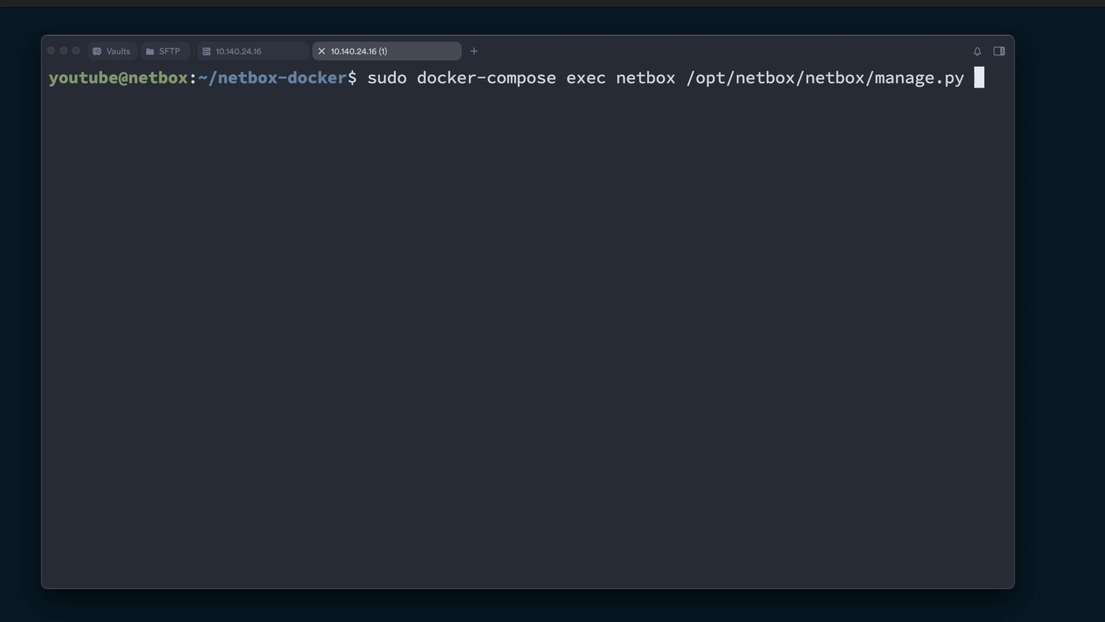
pyautogui.write('createsue')
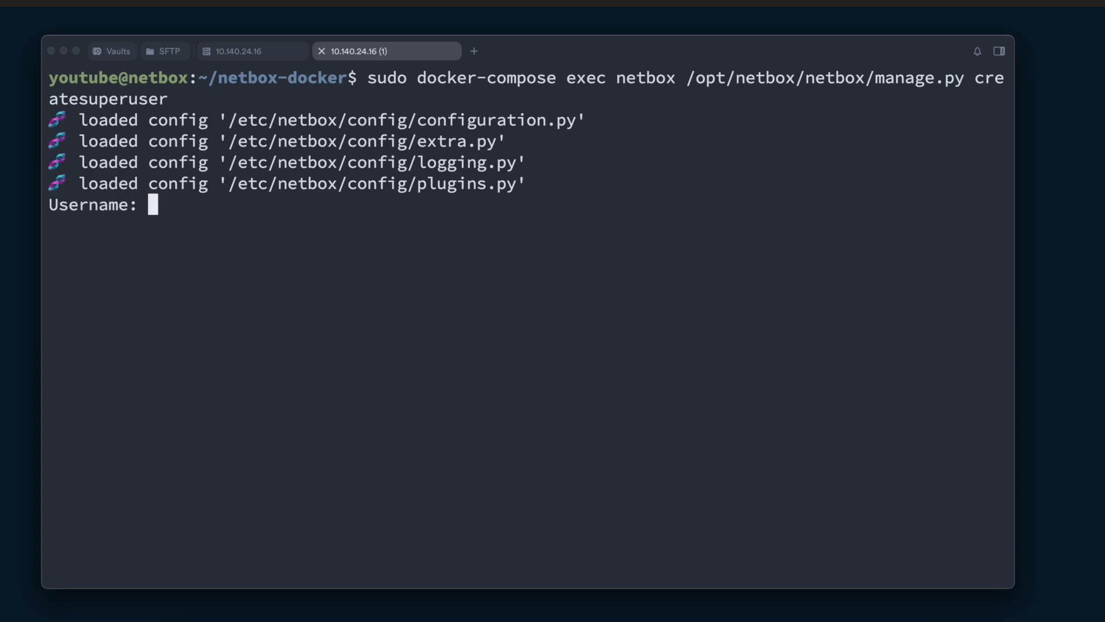
pyautogui.write('admin')
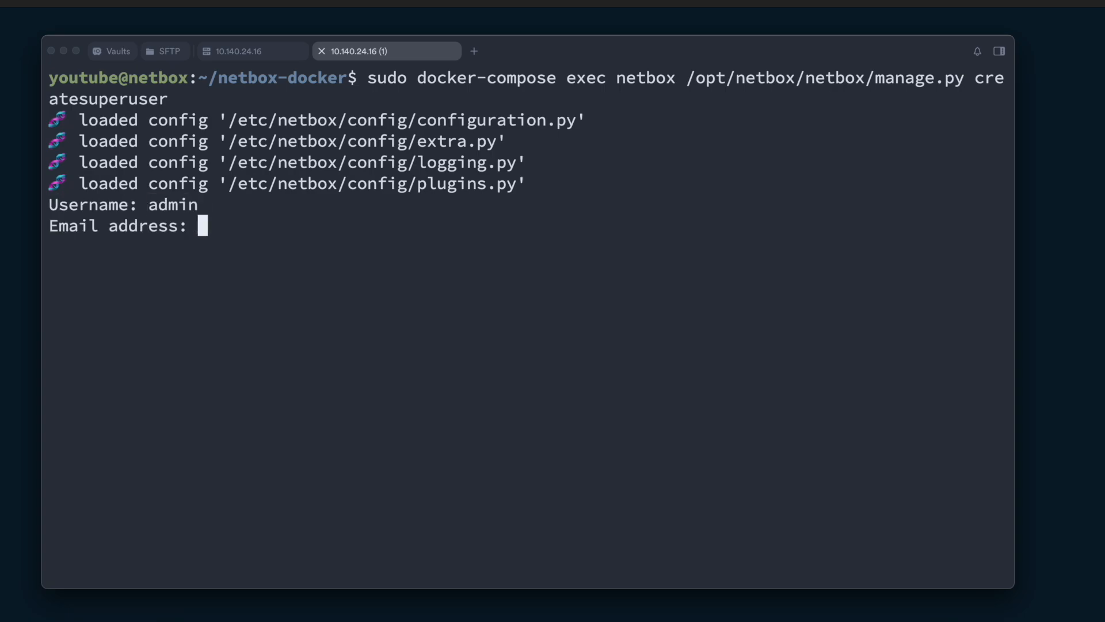
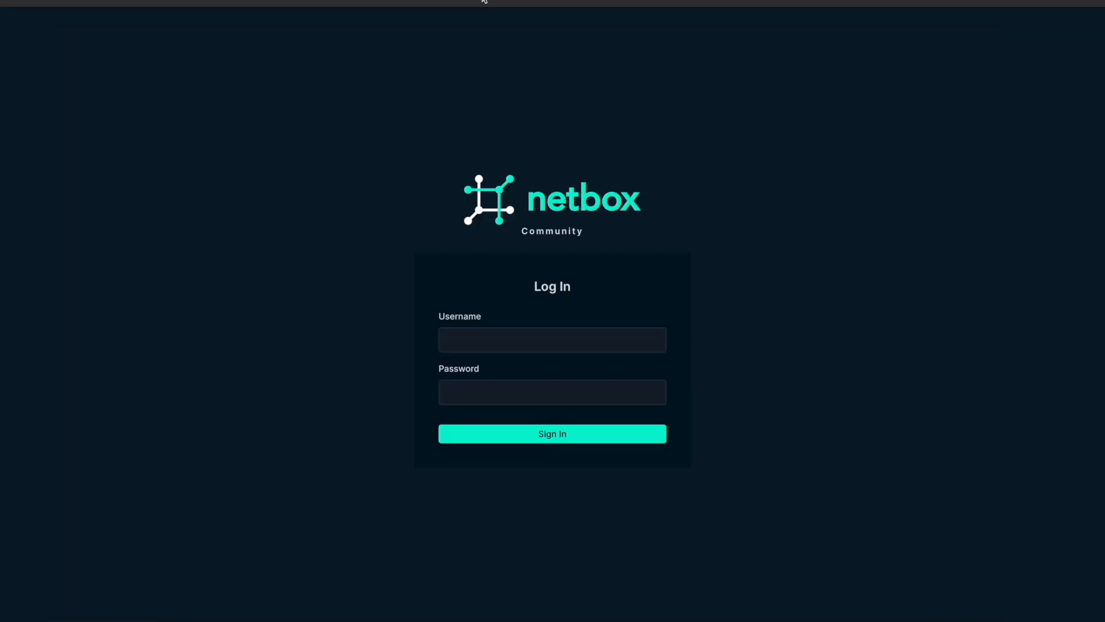
pyautogui.moveTo(470, 332)
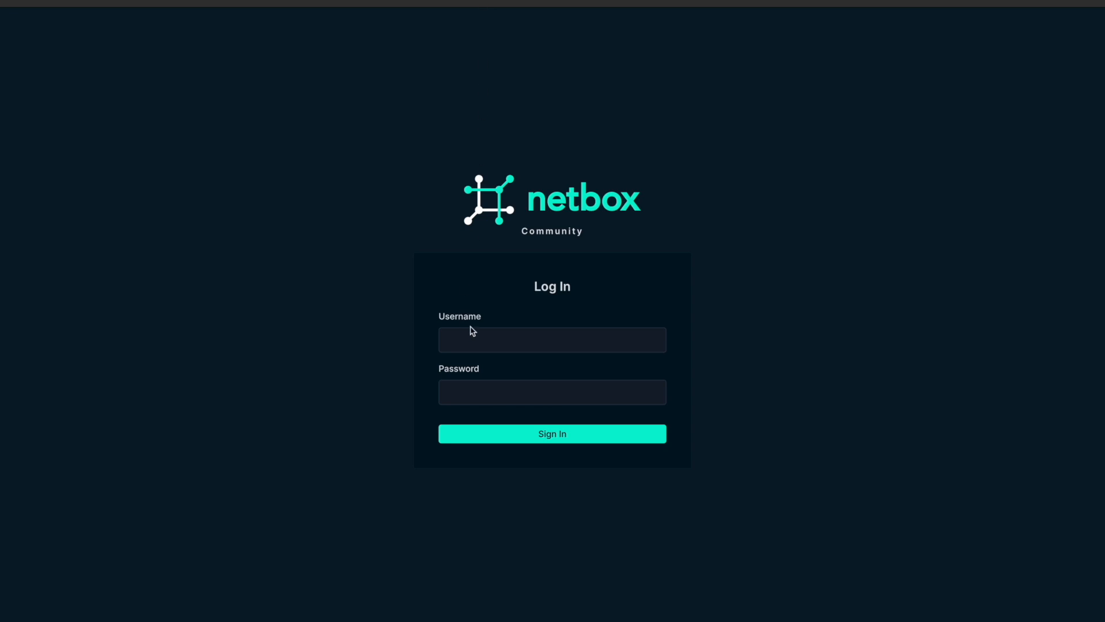
# - Sign in as admin and decline the browser's save-password prompt
pyautogui.write('adm')
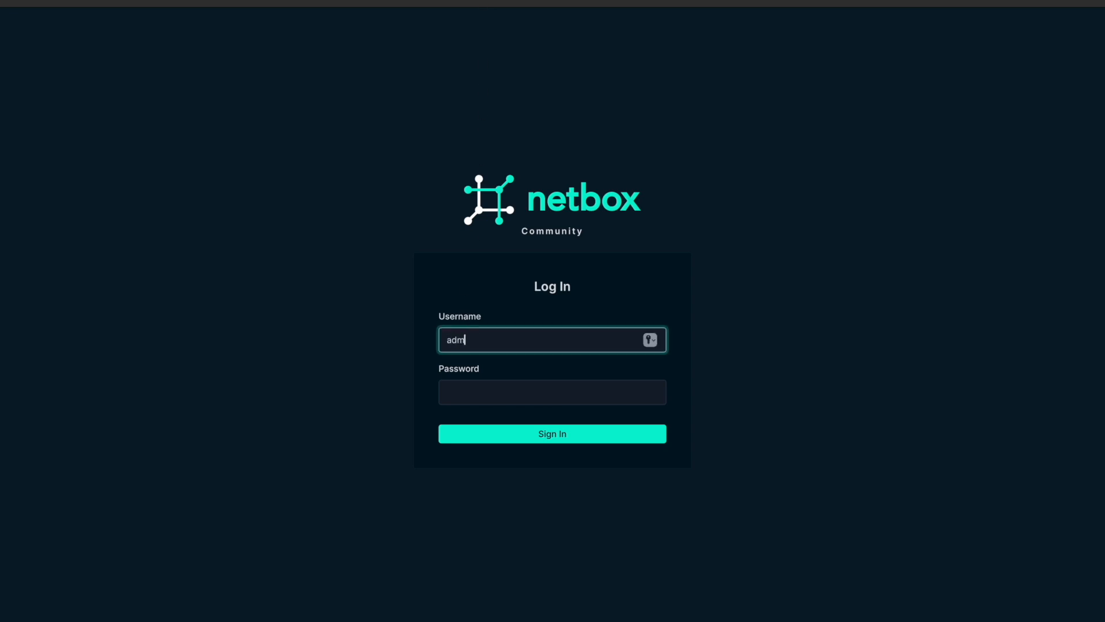
pyautogui.click(552, 433)
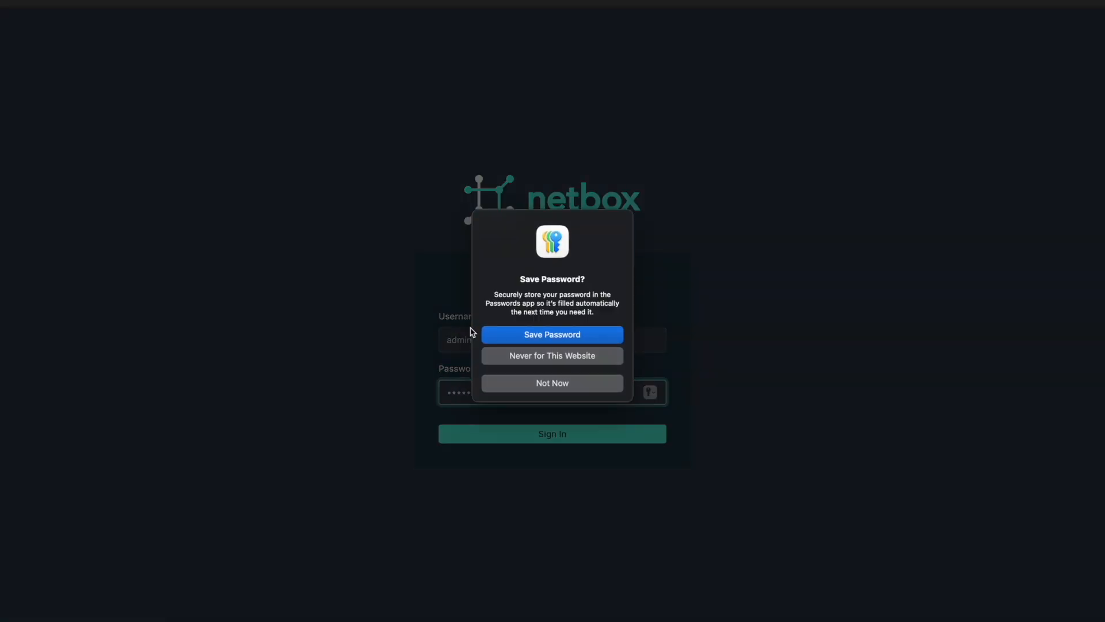
pyautogui.click(552, 383)
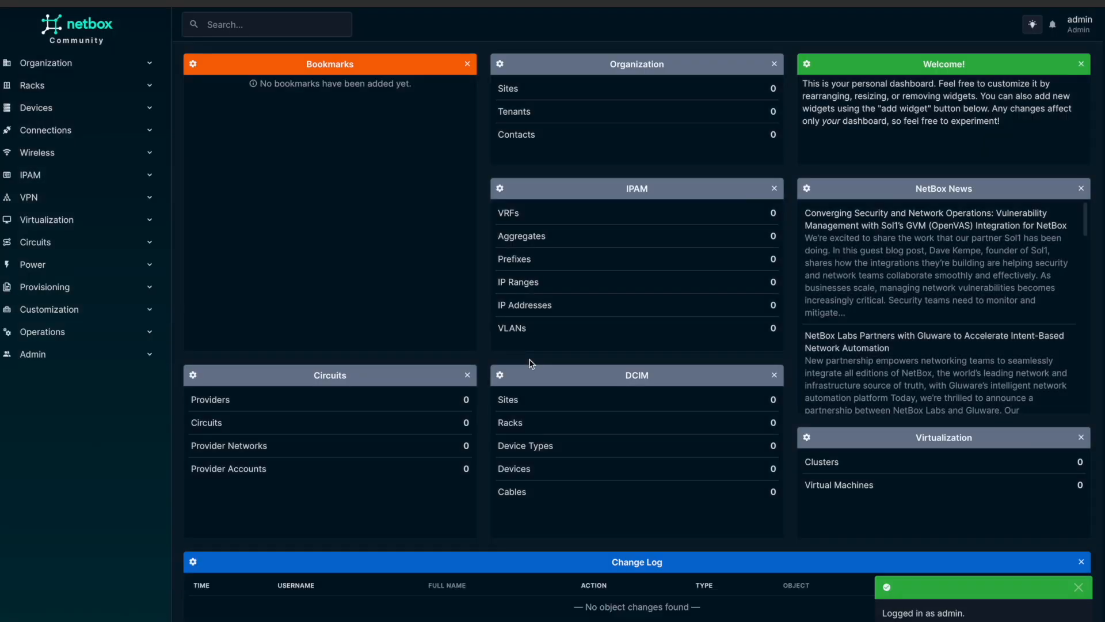
pyautogui.moveTo(39, 118)
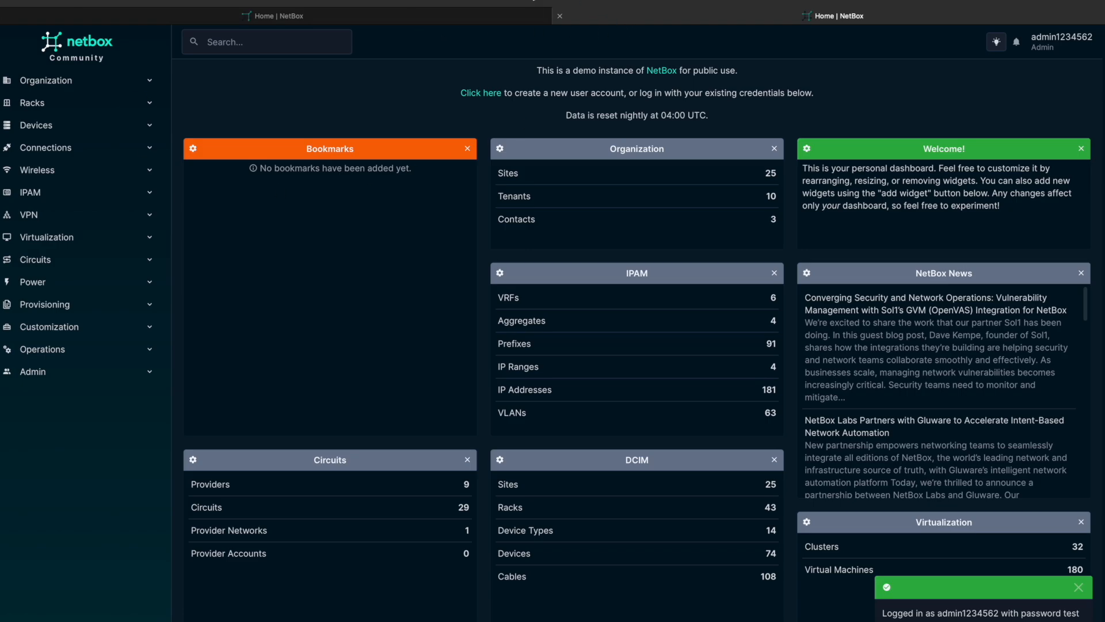
pyautogui.moveTo(486, 247)
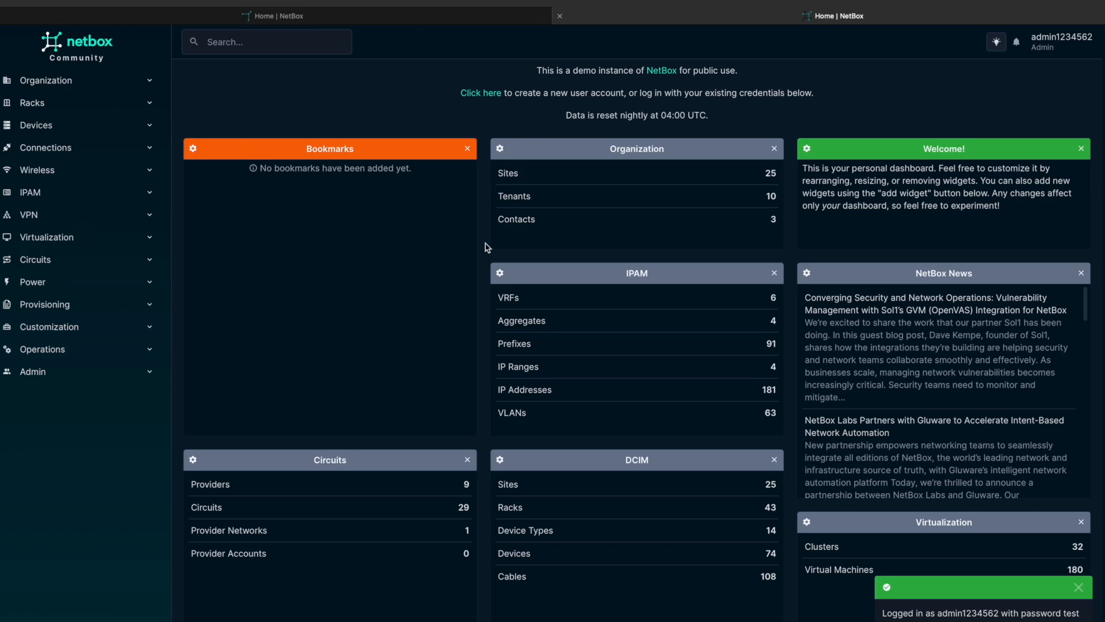
# - Scroll down the demo.netbox.dev dashboard to view its populated widgets
pyautogui.scroll(-3)
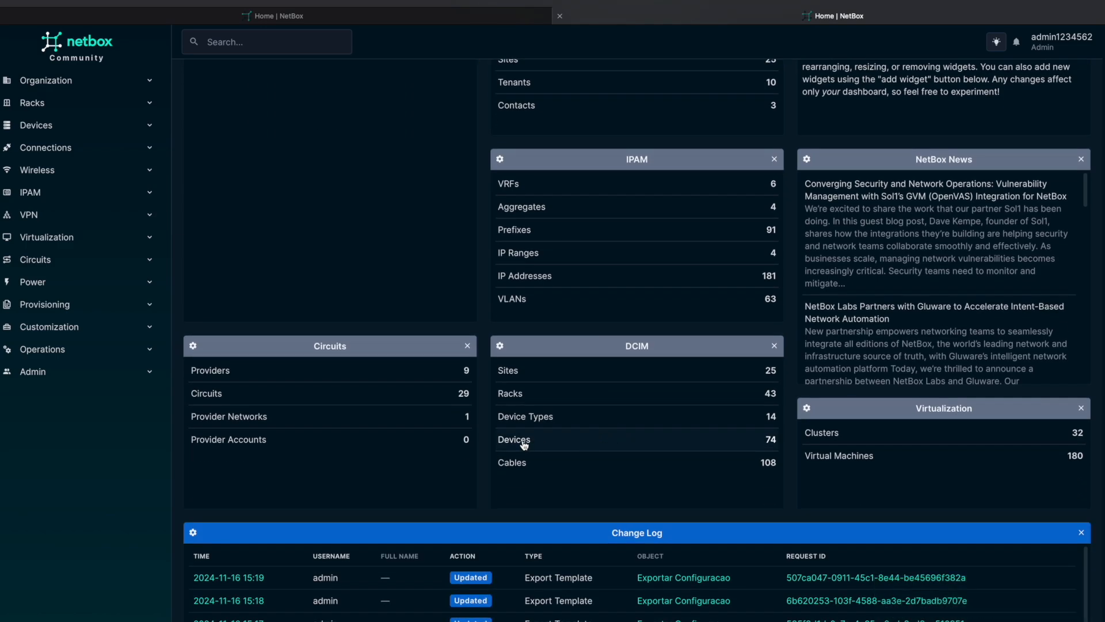
pyautogui.scroll(-3)
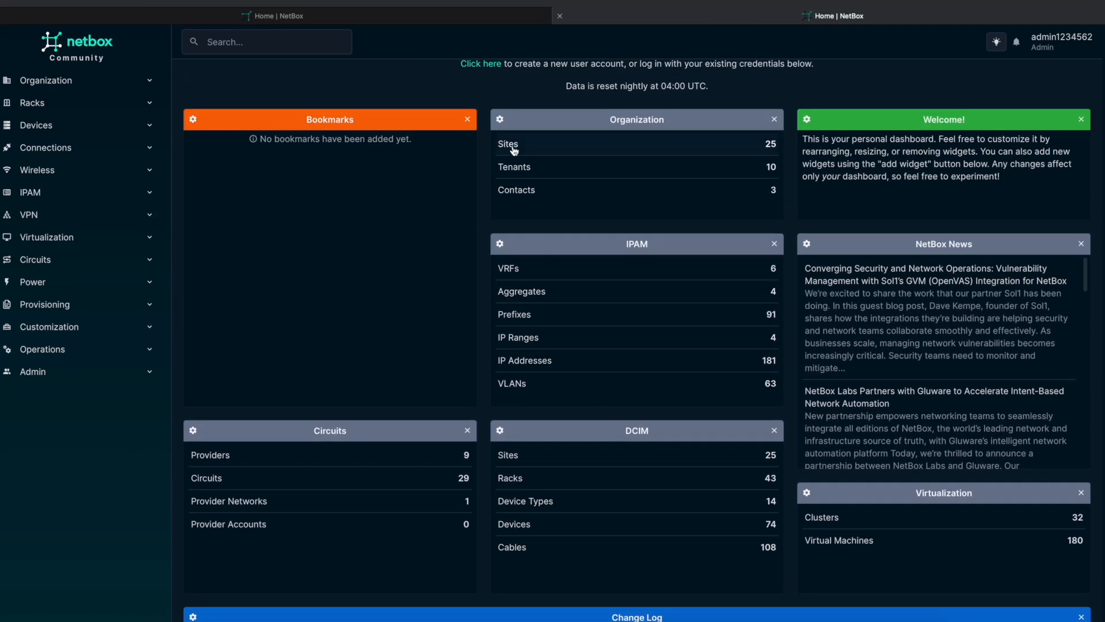
pyautogui.click(507, 144)
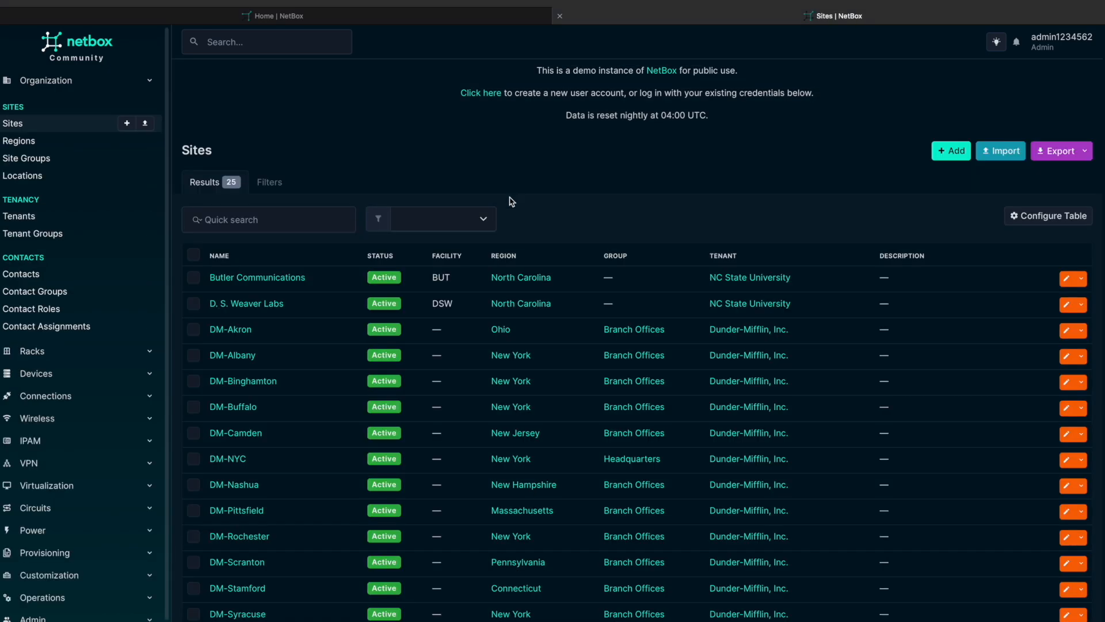
pyautogui.scroll(-3)
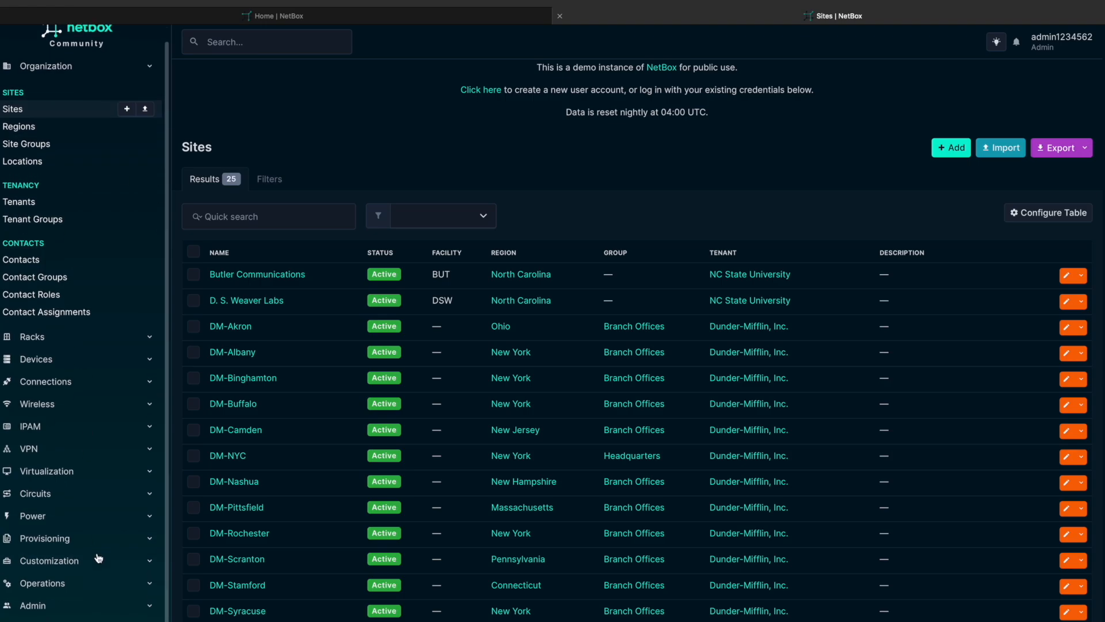
pyautogui.moveTo(275, 280)
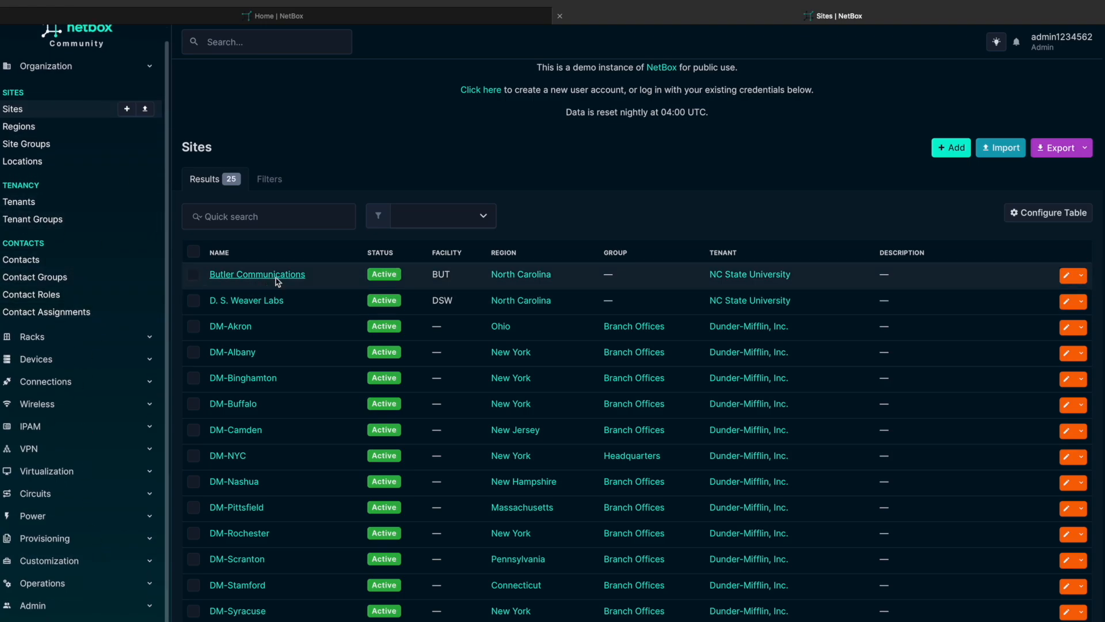
pyautogui.click(257, 274)
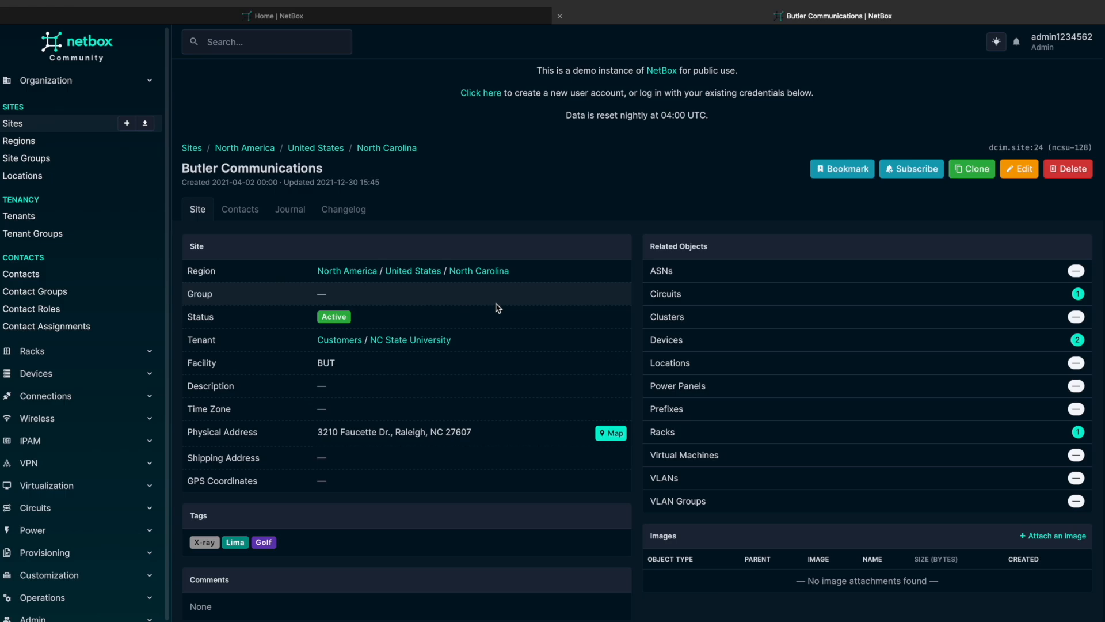
pyautogui.scroll(-3)
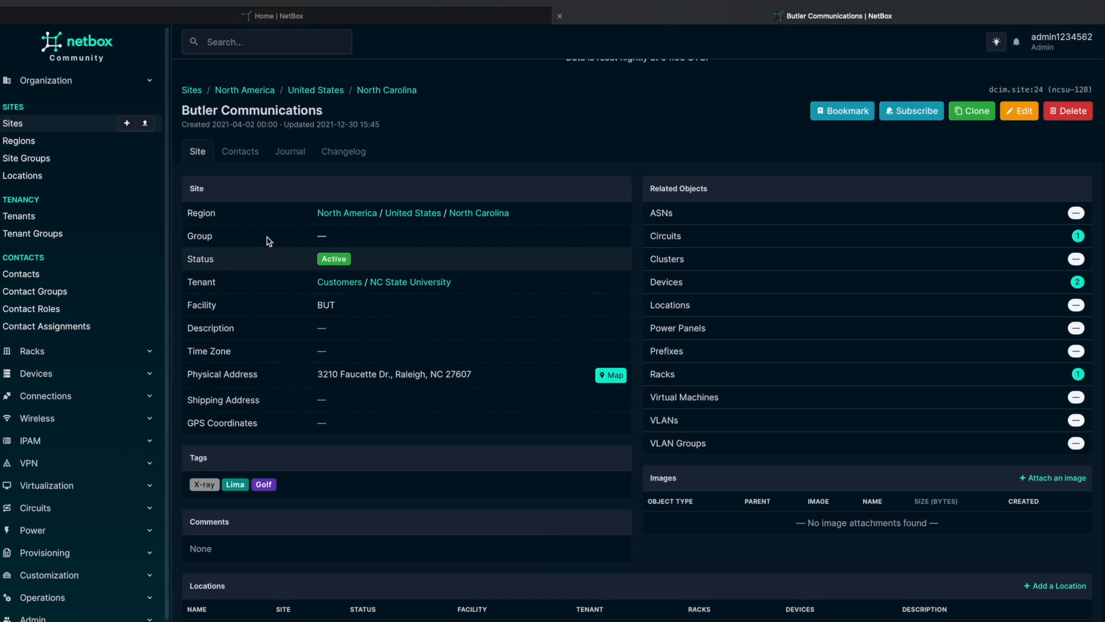
pyautogui.moveTo(317, 185)
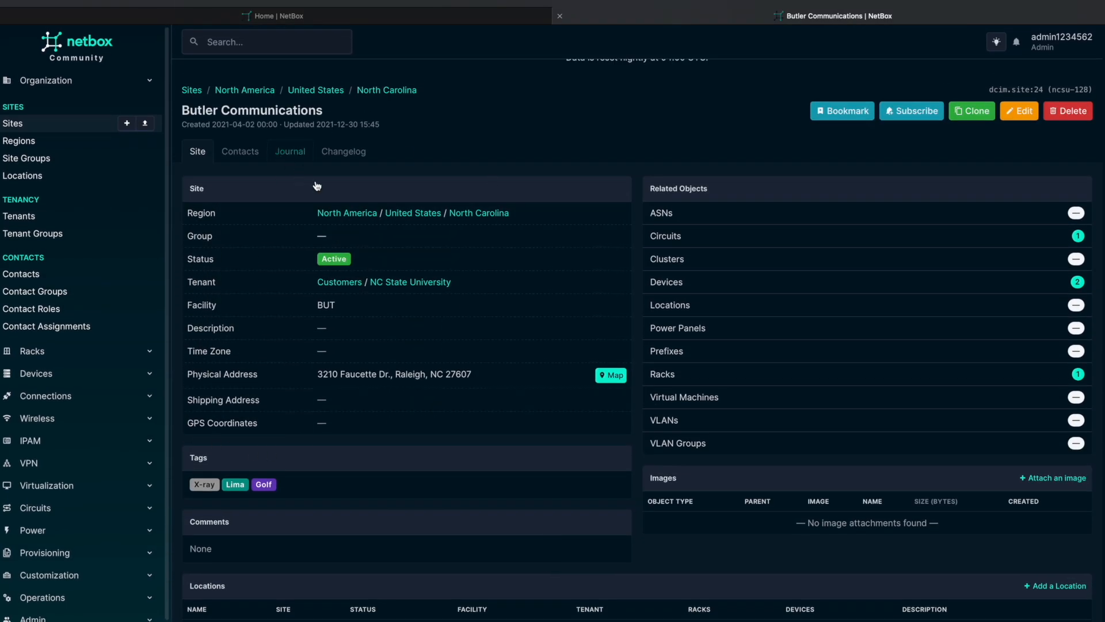
pyautogui.click(343, 152)
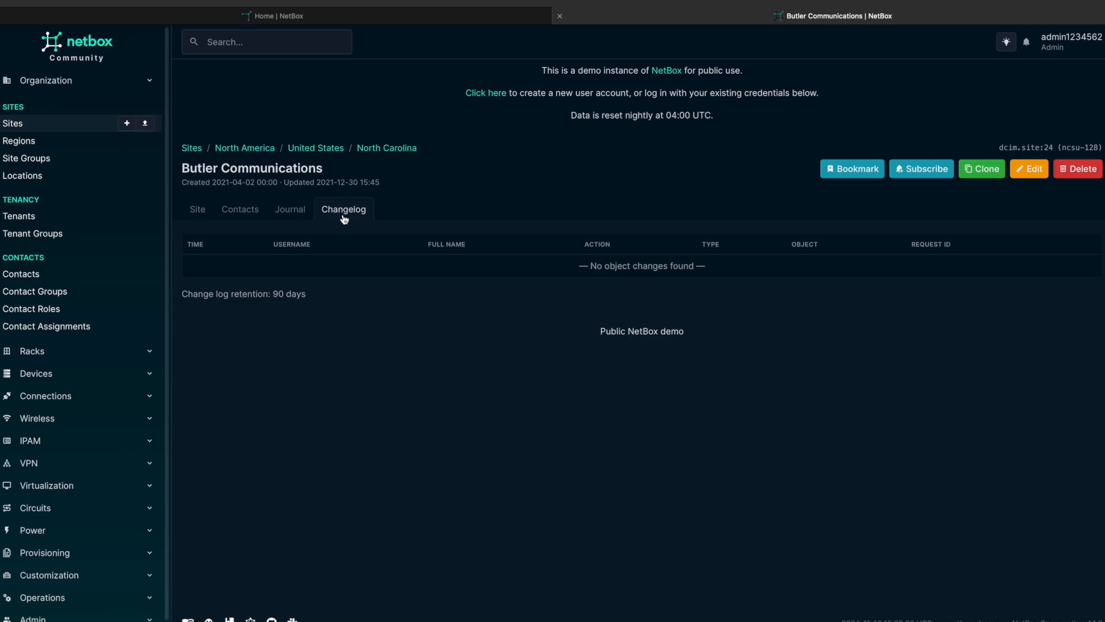
pyautogui.moveTo(85, 76)
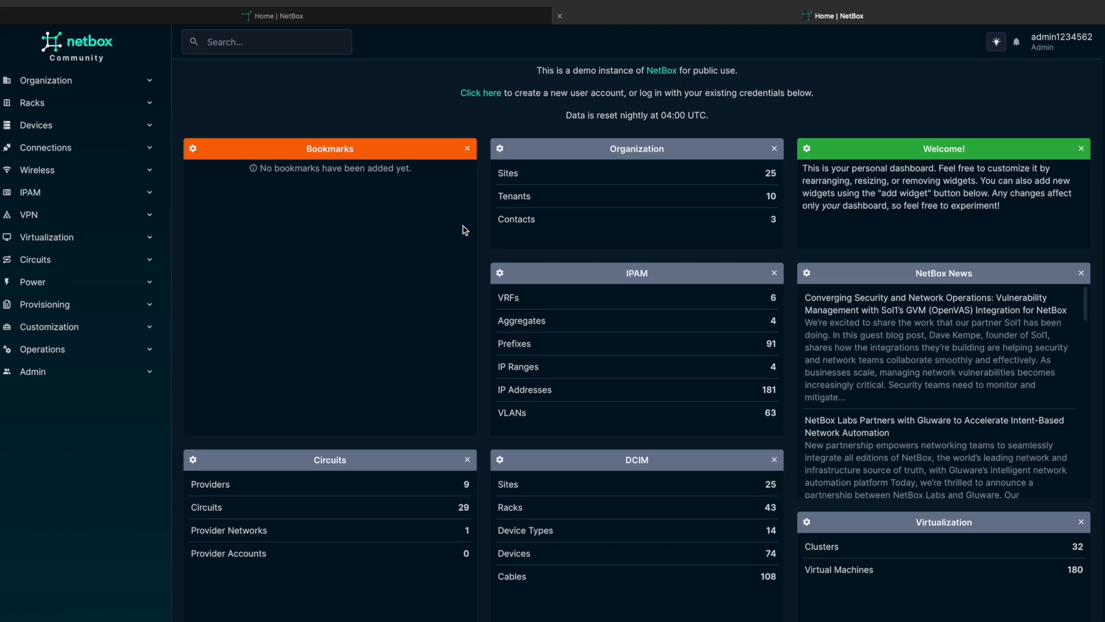
pyautogui.moveTo(561, 32)
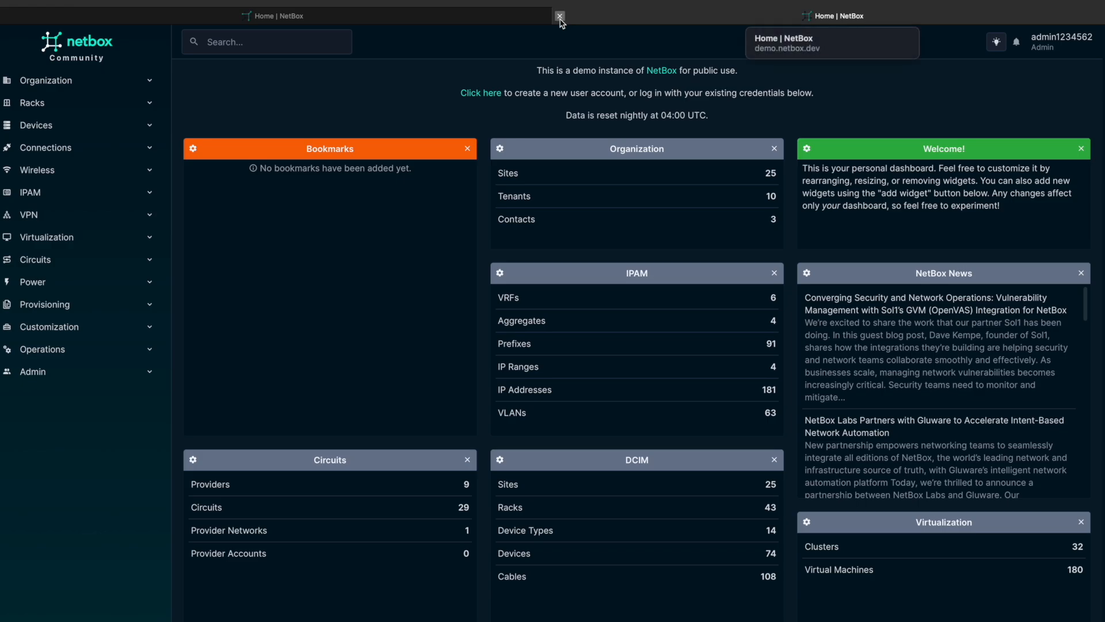
# - Close the demo.netbox.dev tab, leaving the local NetBox dashboard visible
pyautogui.click(558, 16)
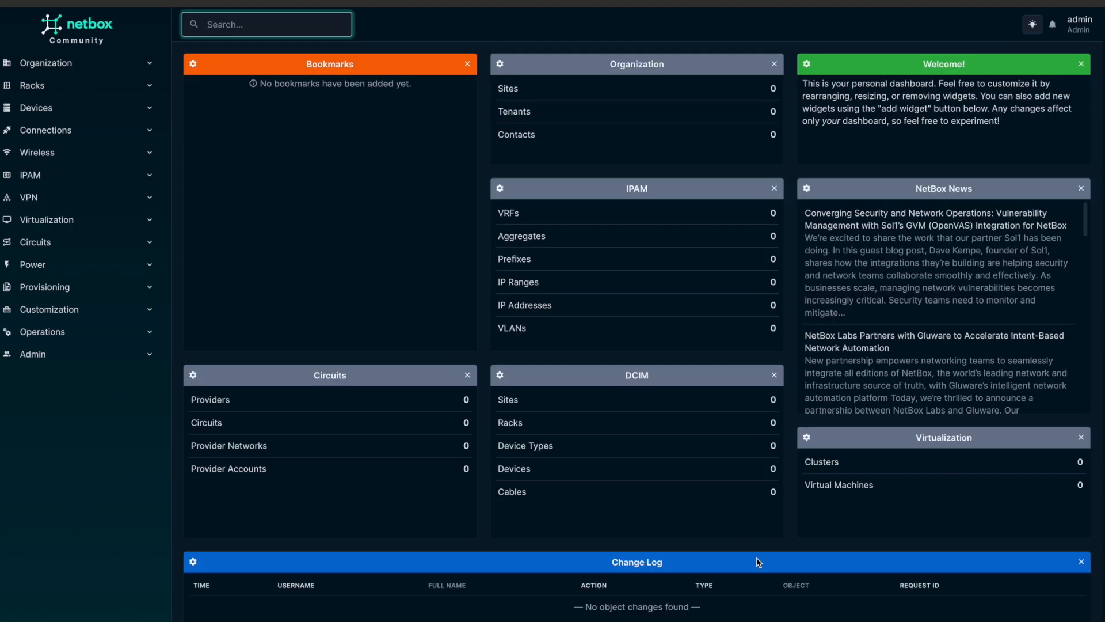
pyautogui.moveTo(814, 609)
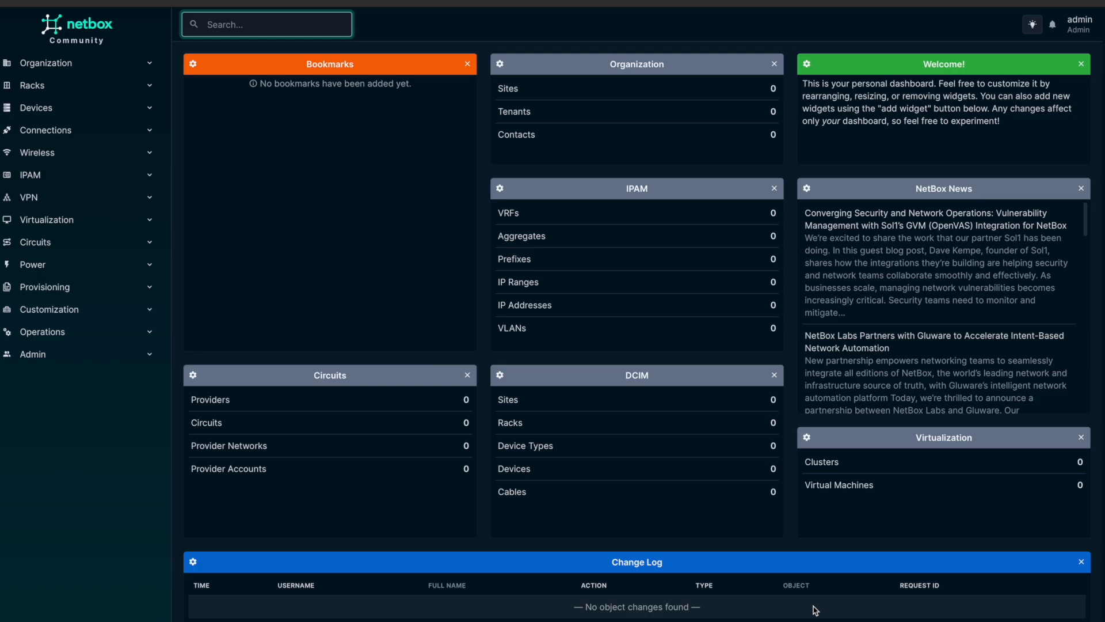